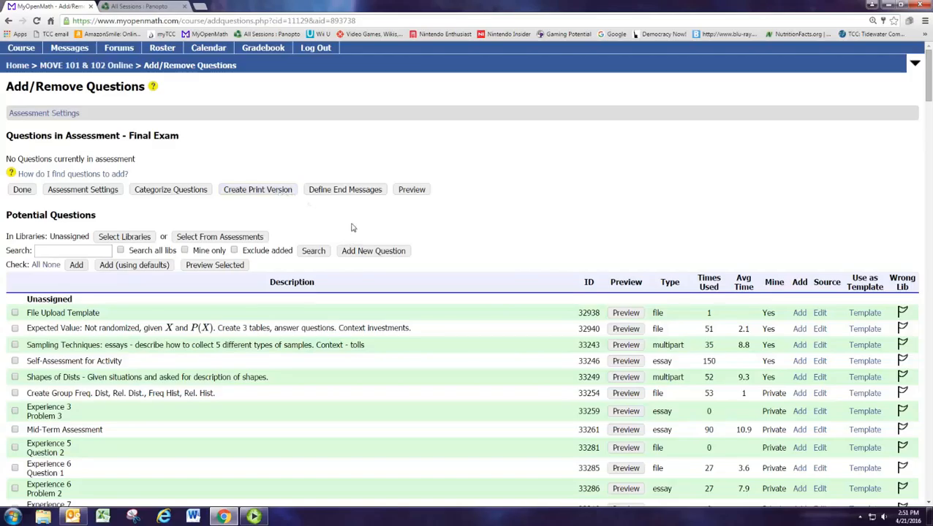
mouse_move(353, 227)
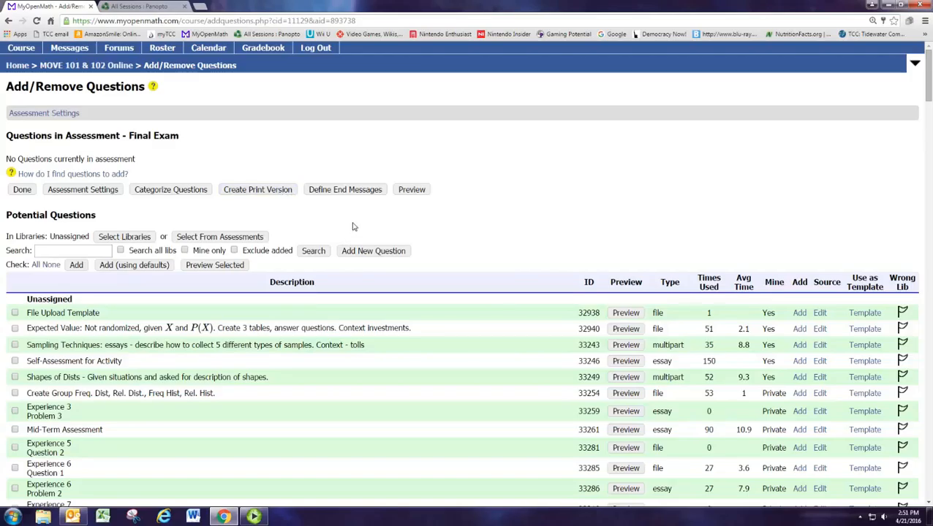
Step: Search all question libraries for 'slope story' questions for the empty Final Exam
click(70, 252)
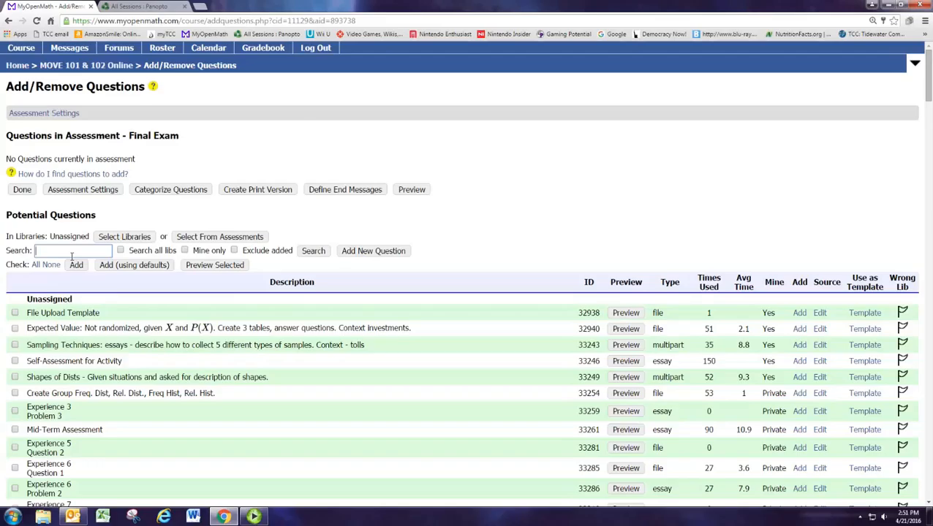
text(slope story)
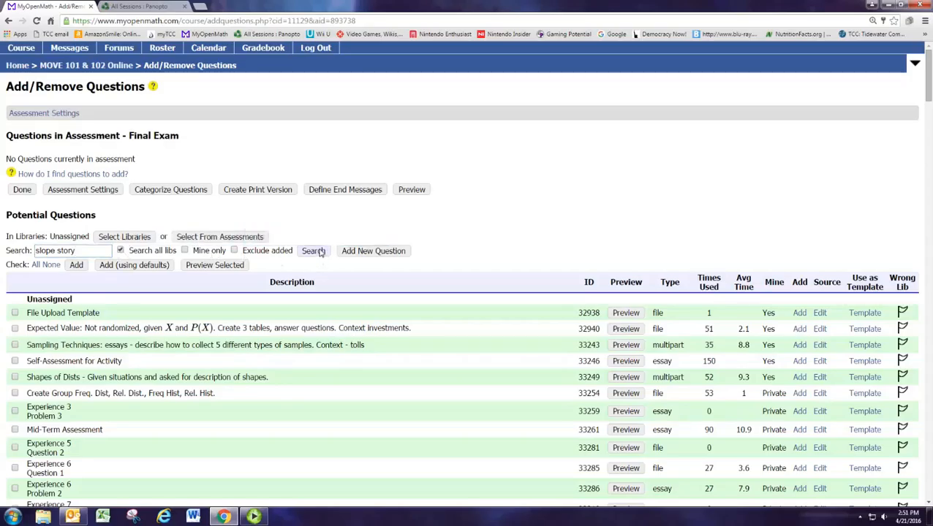
click(312, 251)
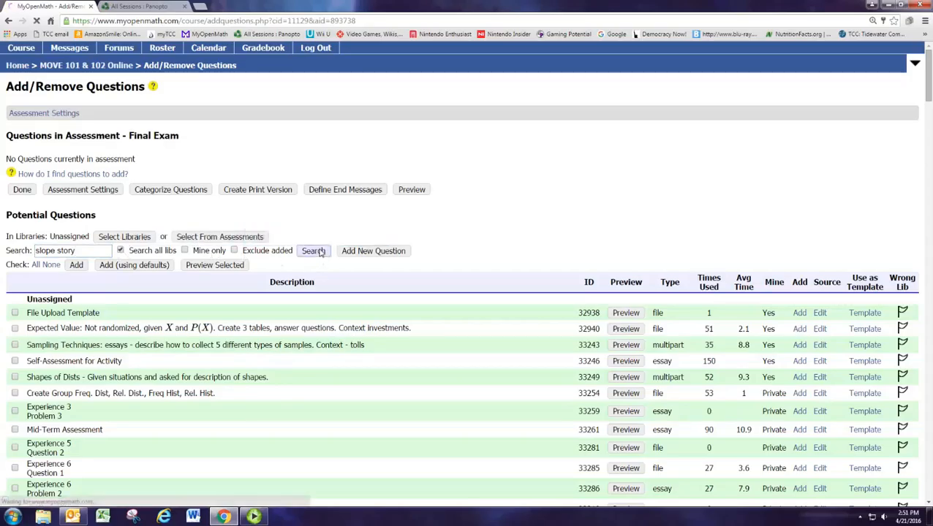
click(313, 252)
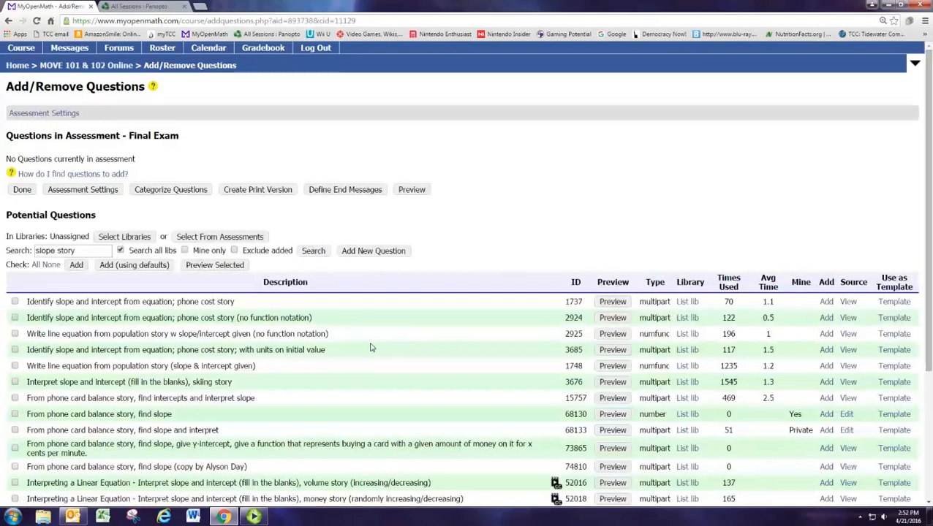
Step: Template the 'From phone card balance story, find slope' question (ID 68130) as a new copy
scroll(down, 3)
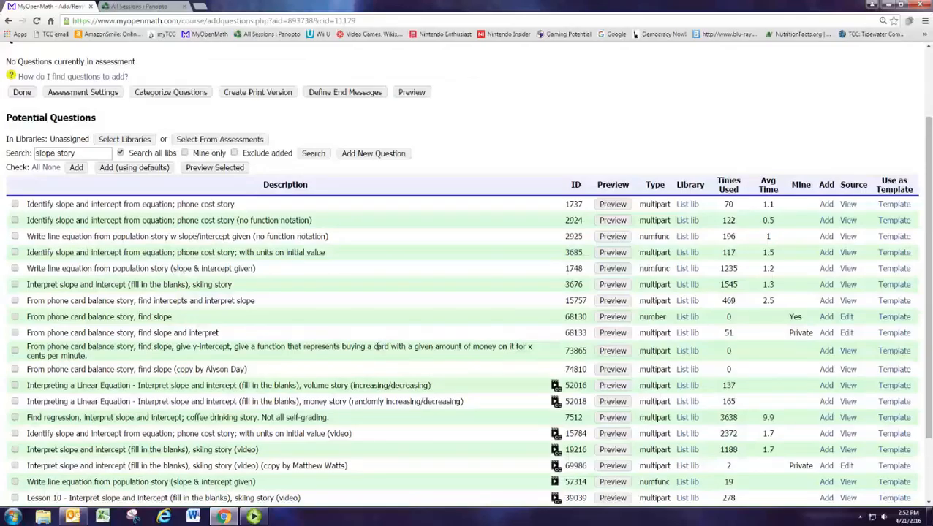
mouse_move(527, 325)
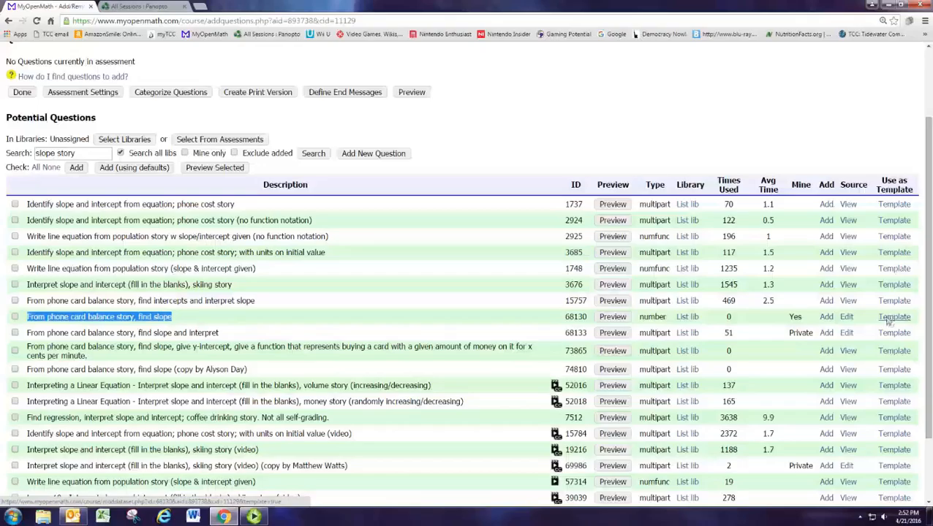
click(894, 316)
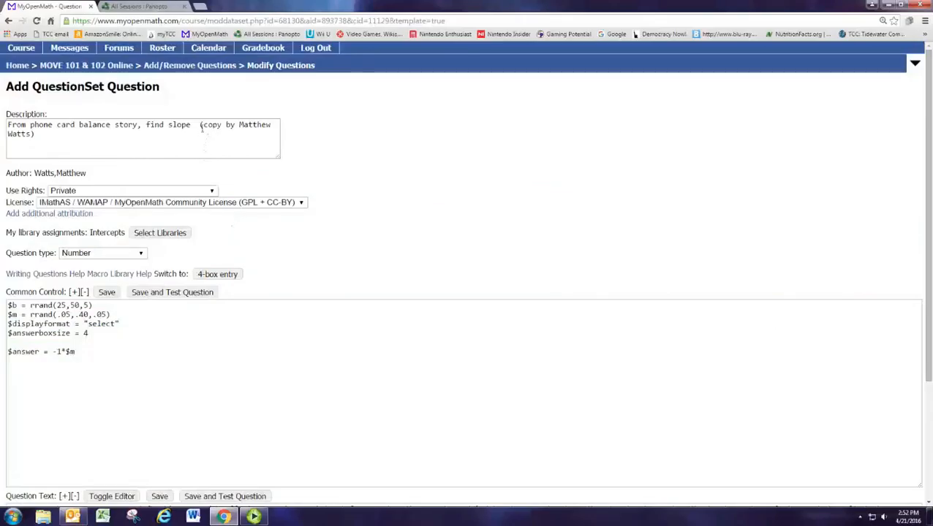
Step: Save and test the copied question, revealing its slope answer in the preview before closing it
drag(199, 125, 33, 134)
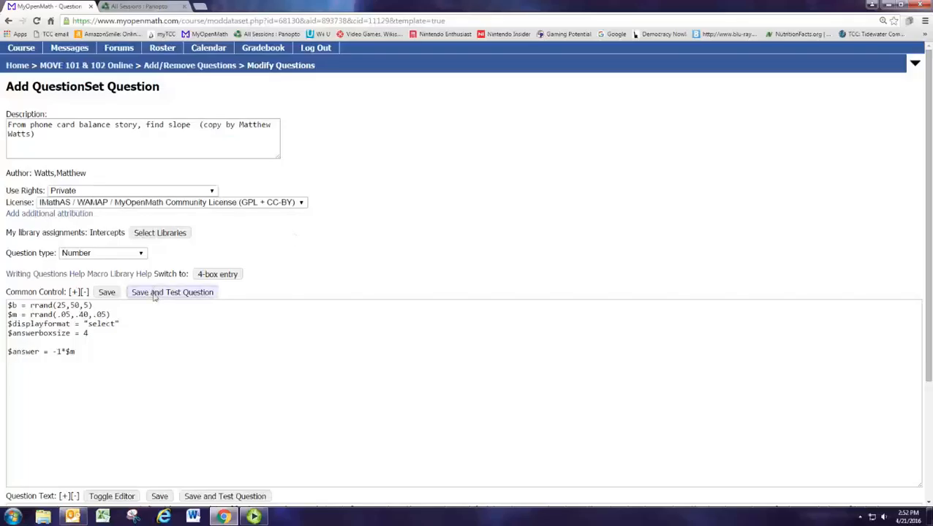
click(173, 292)
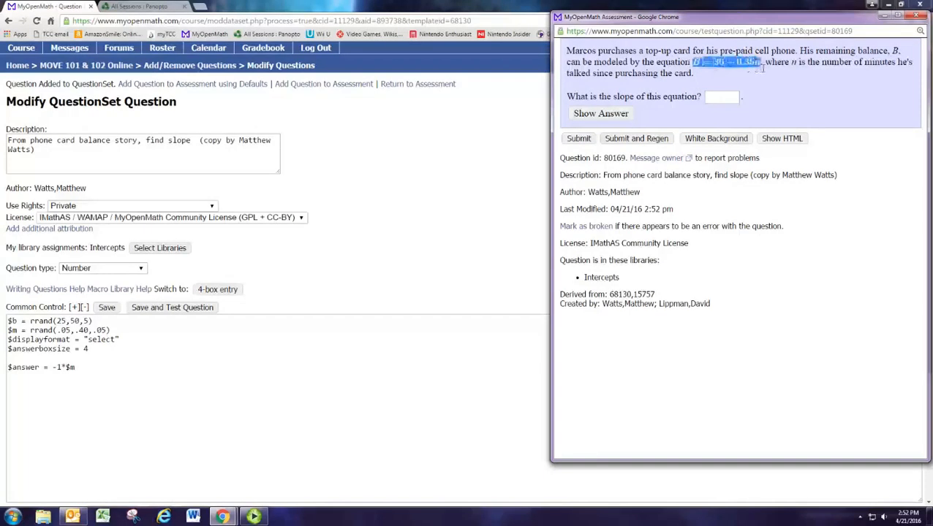
click(723, 96)
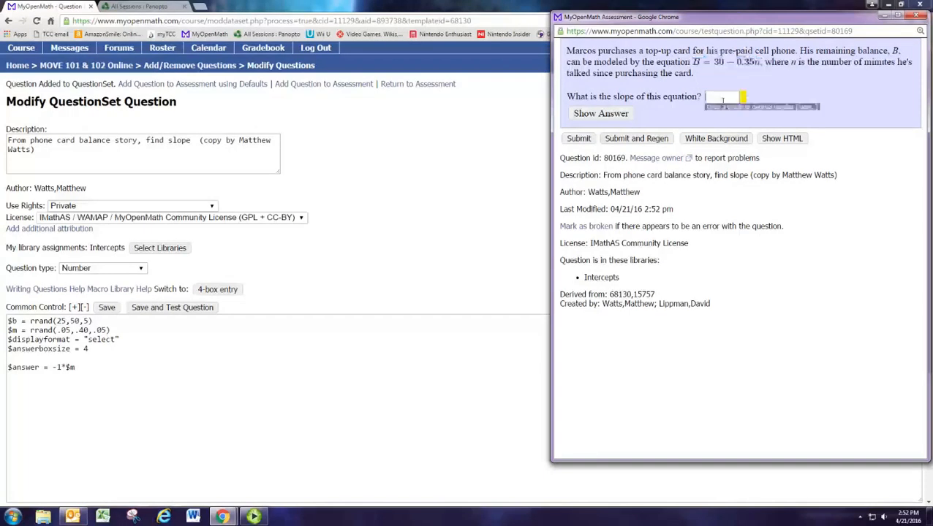
click(600, 114)
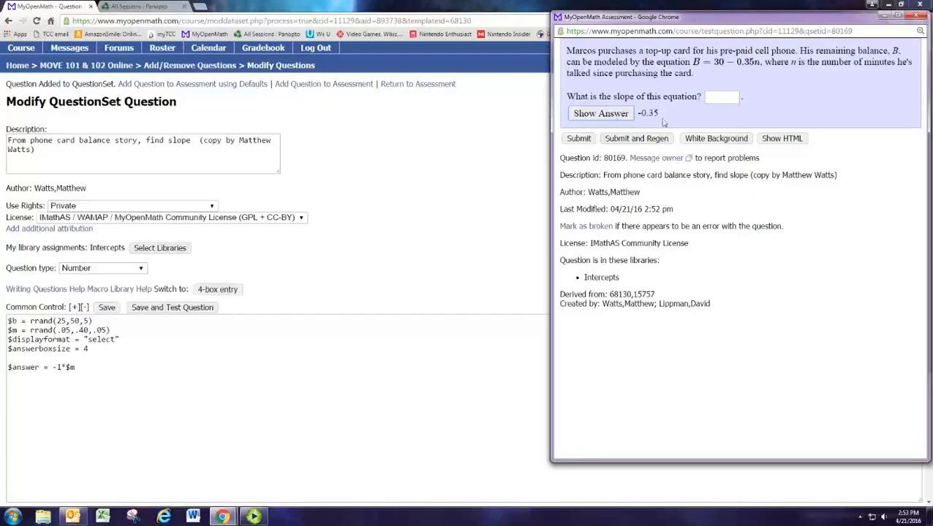
mouse_move(665, 117)
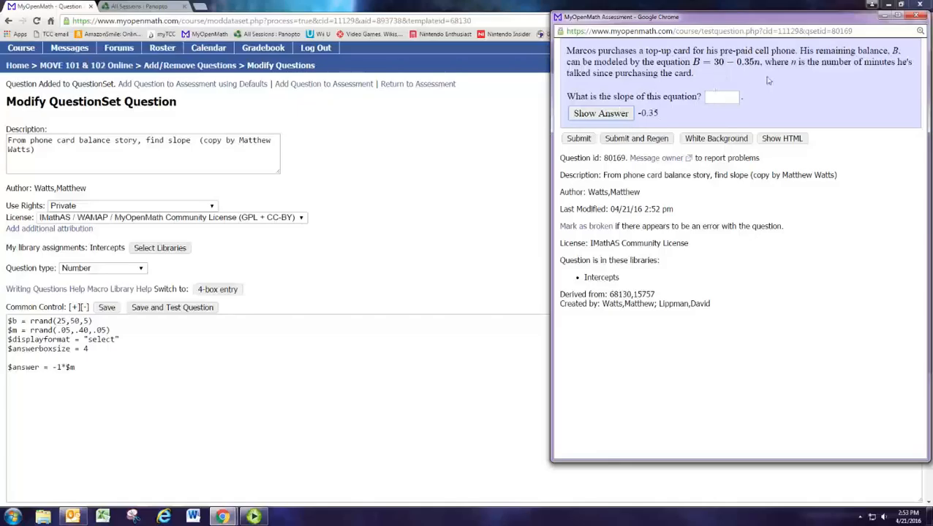
click(920, 12)
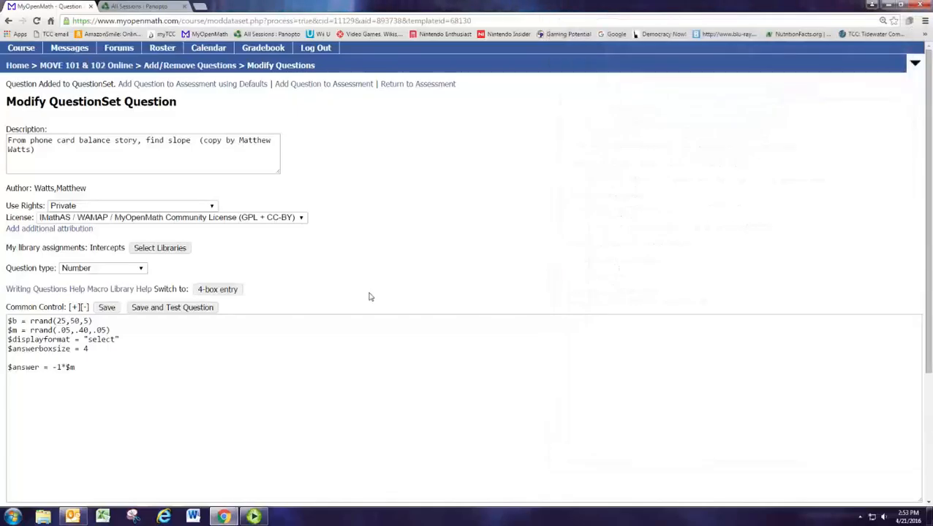
mouse_move(38, 272)
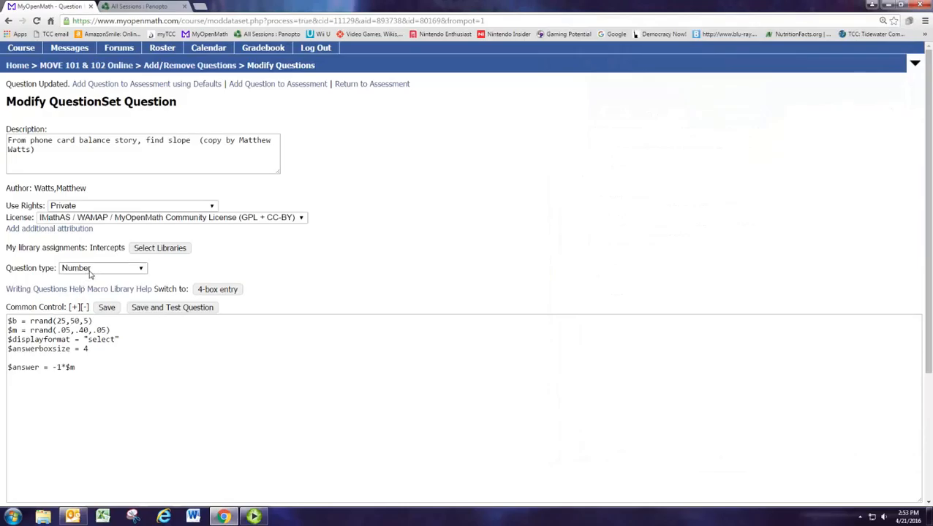
Step: Set the copied question's type to Multipart instead of Number
click(102, 269)
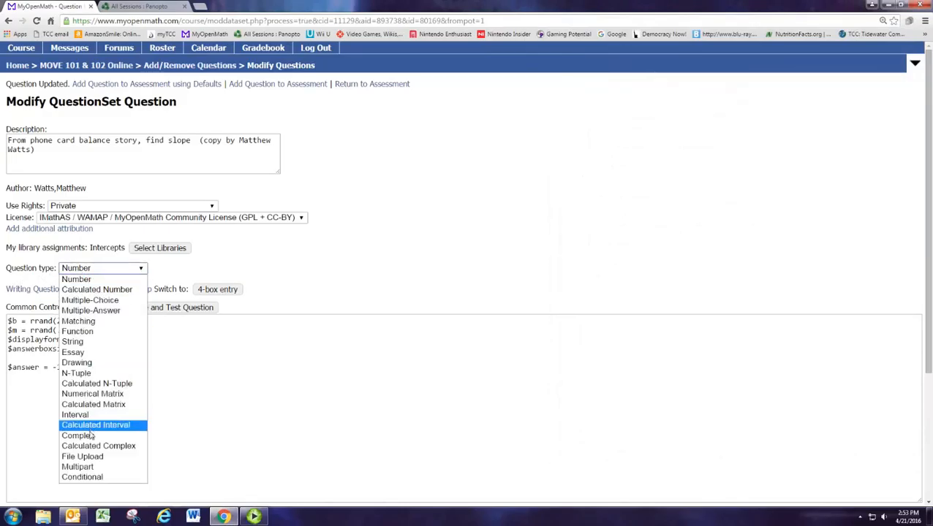
click(73, 465)
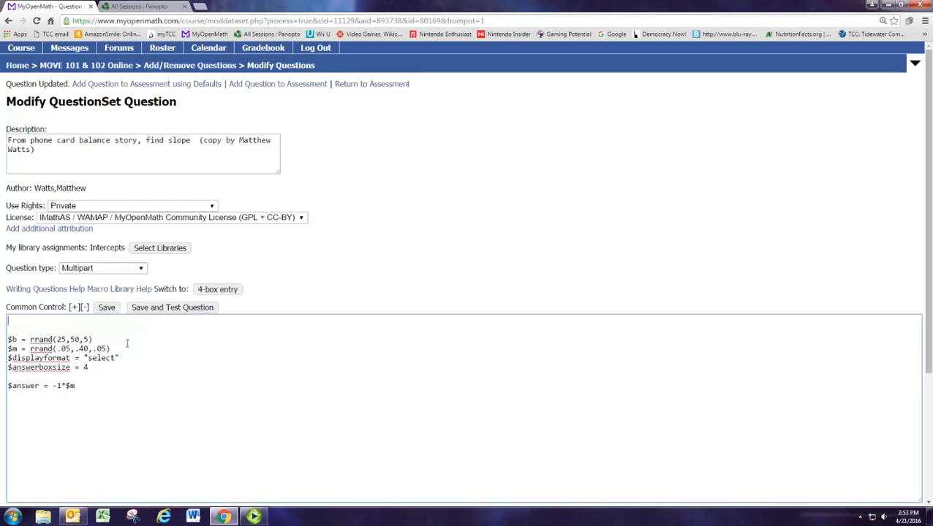
scroll(down, 3)
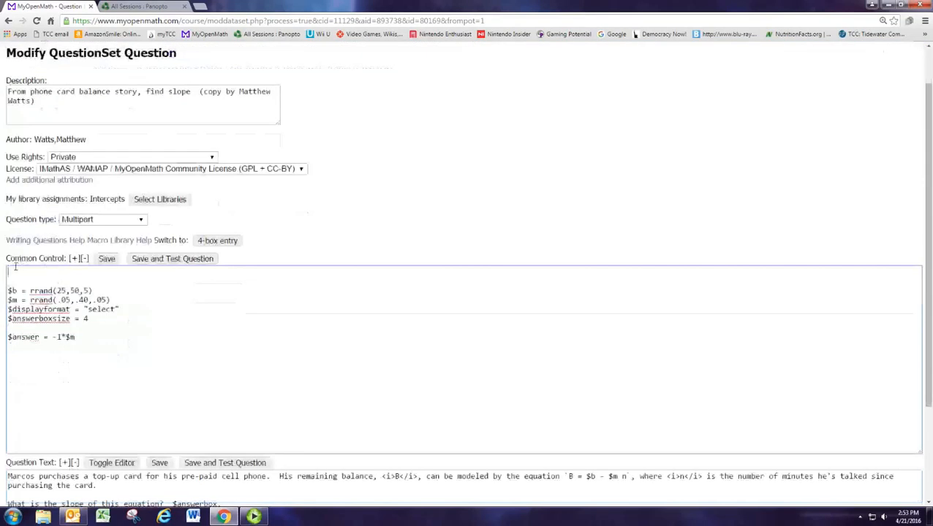
double_click(32, 258)
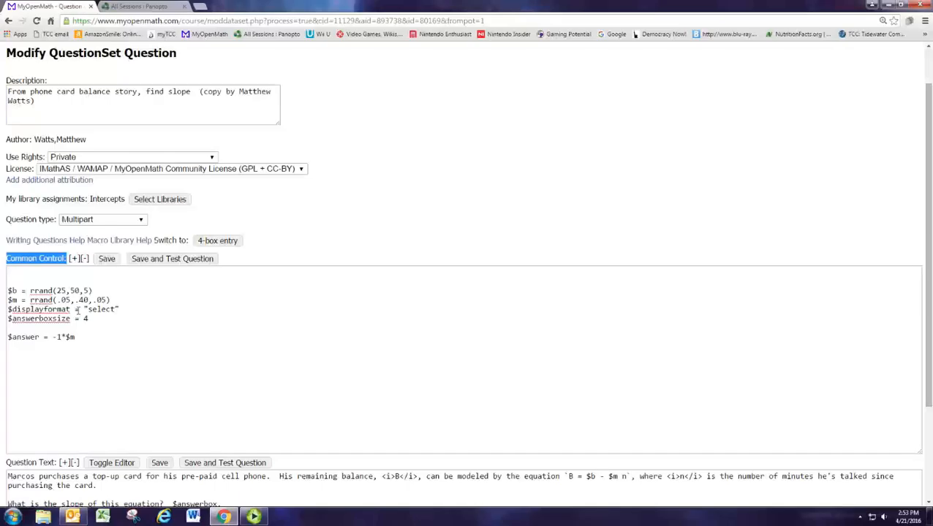
triple_click(29, 340)
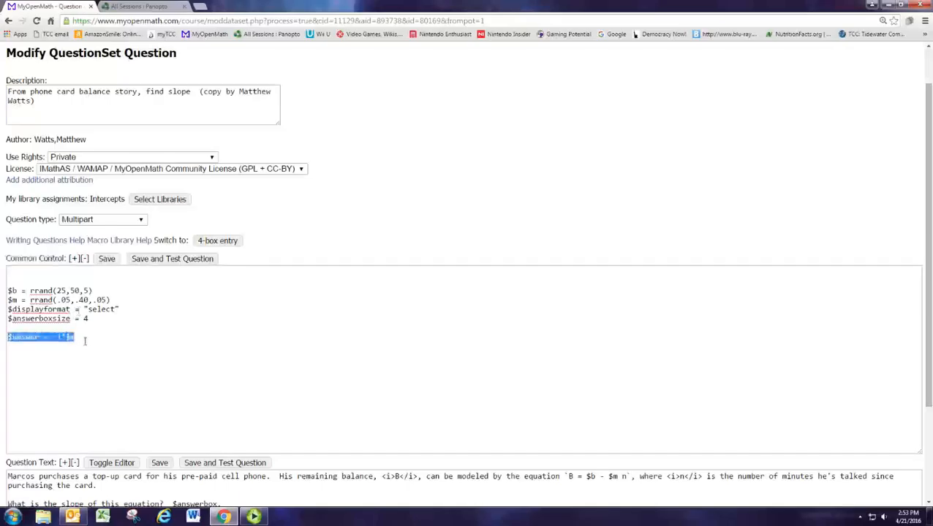
scroll(down, 3)
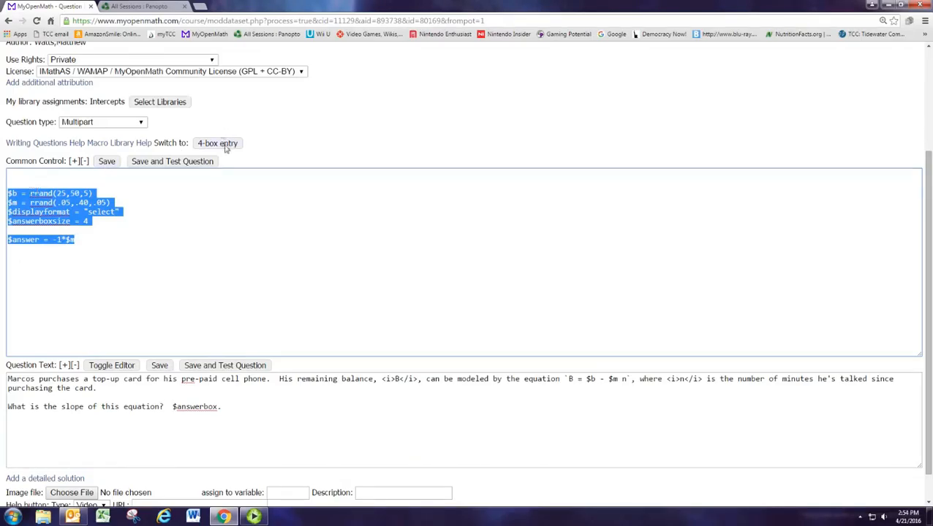
click(216, 144)
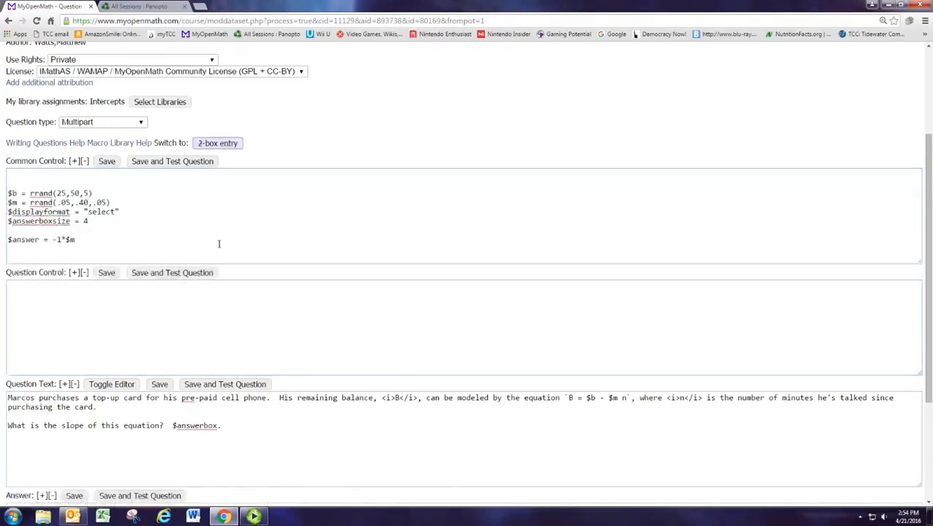
scroll(down, 3)
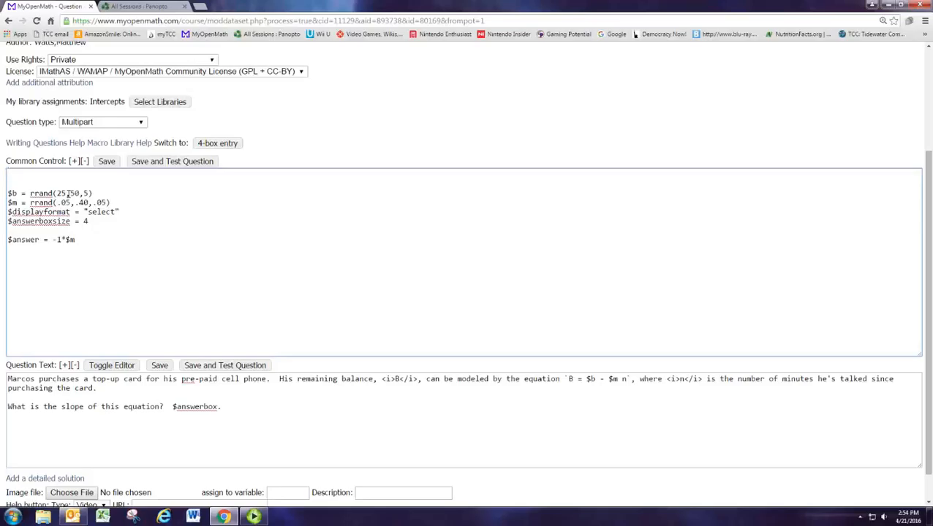
Step: Declare $anstypes = "number, essay" in Common Control and check the essay type spelling
text($)
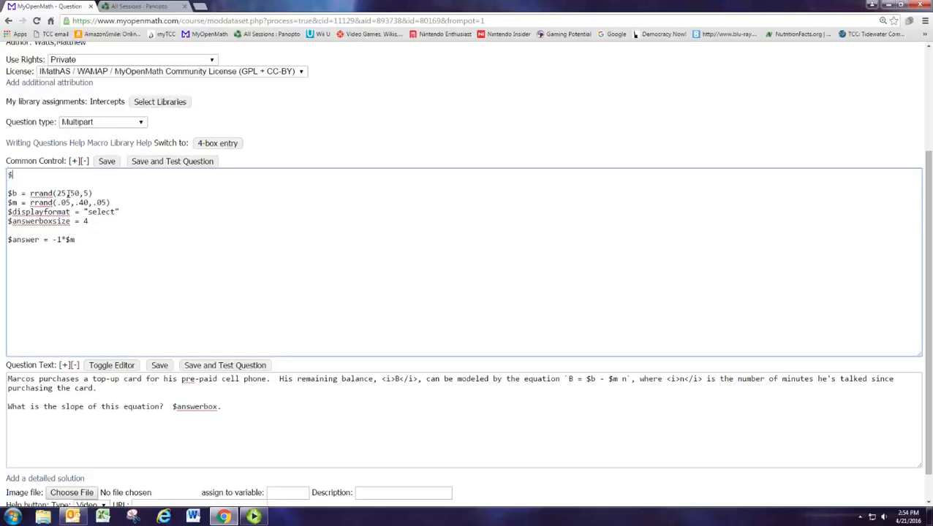
text(a)
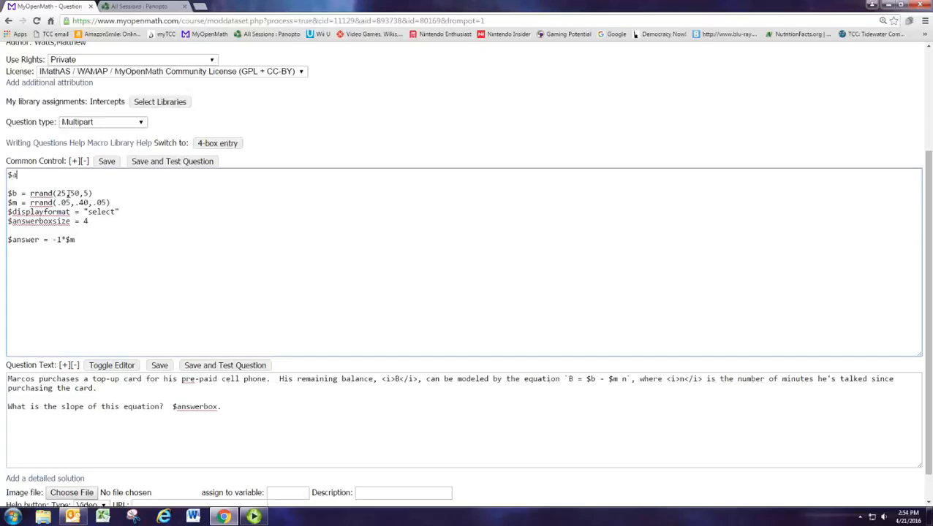
text(nstyp)
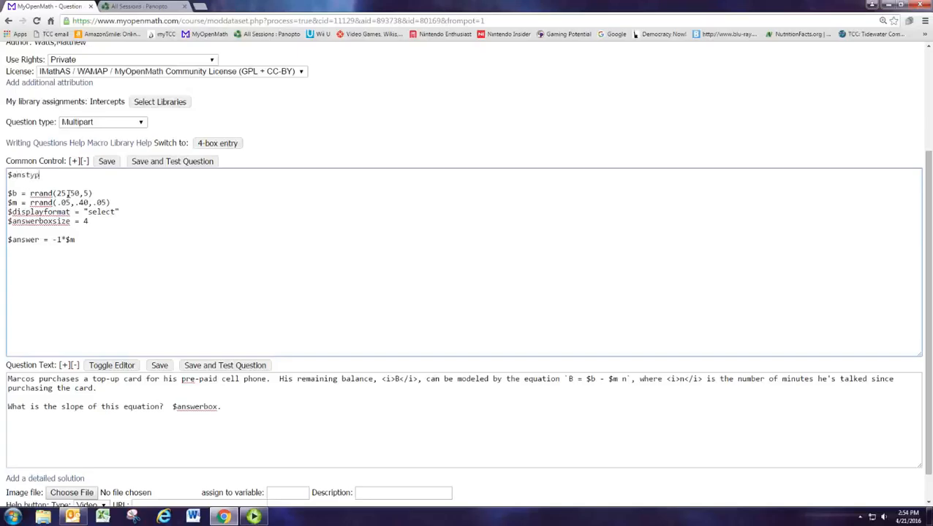
text(es =)
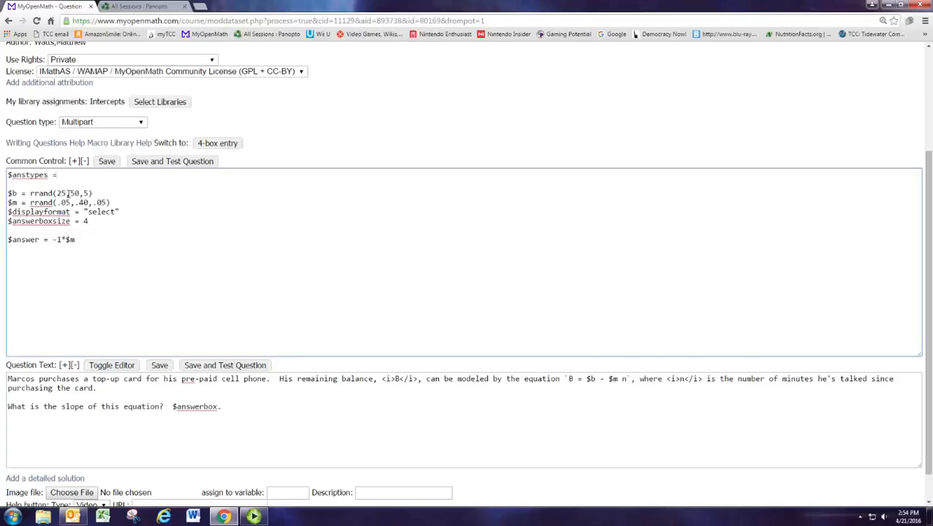
text(number,)
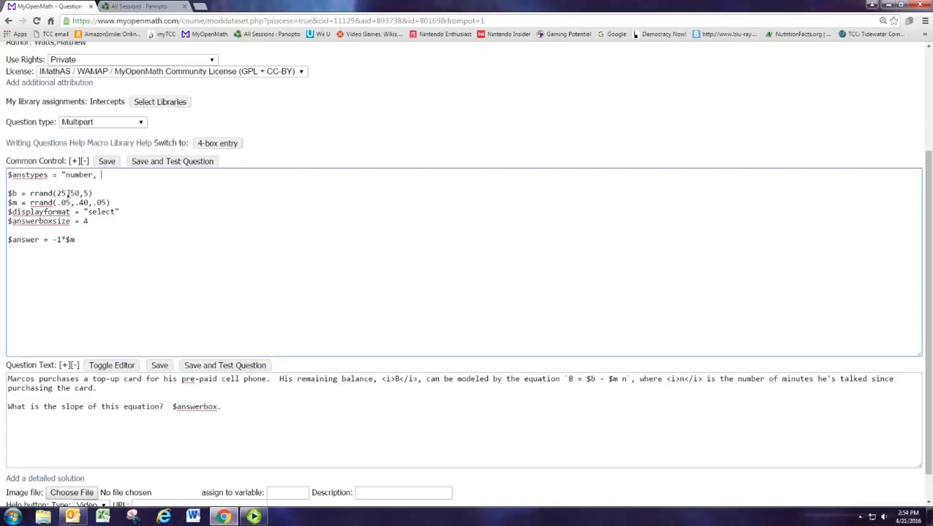
text(e)
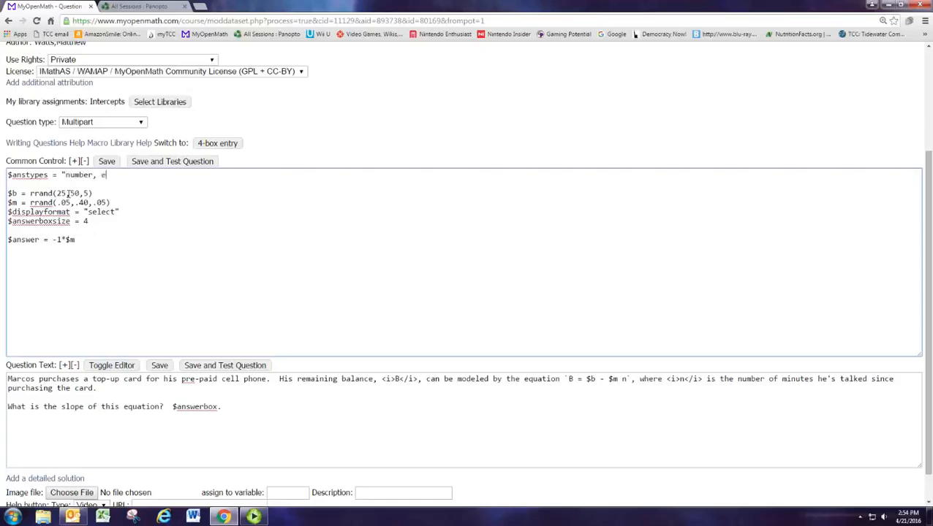
text(ssay)
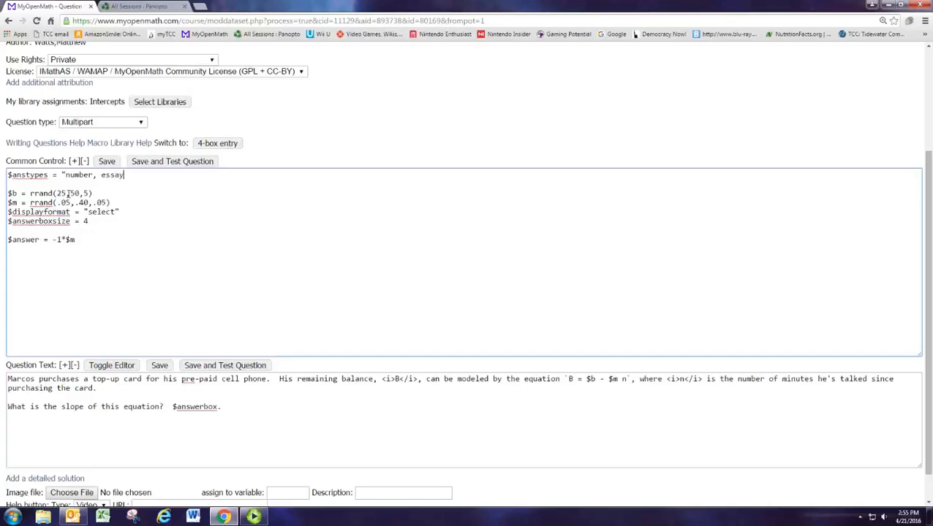
text(")
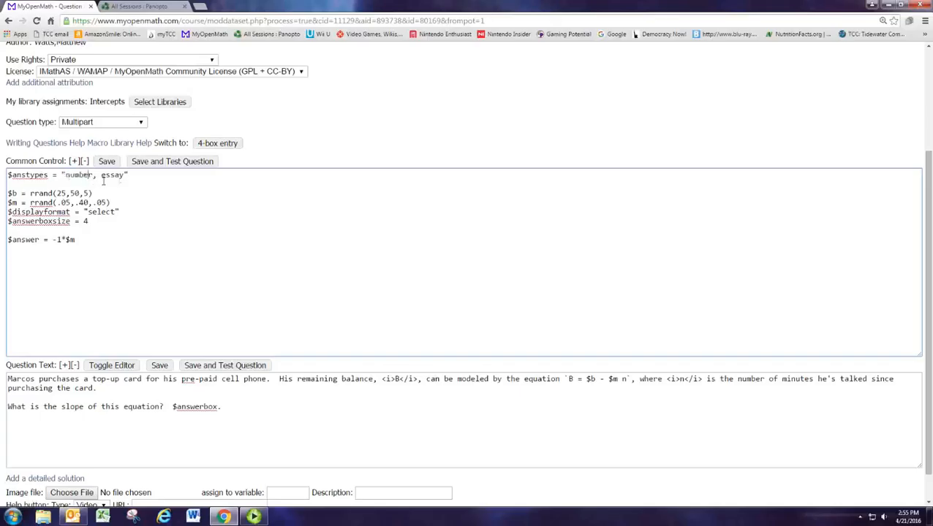
double_click(79, 176)
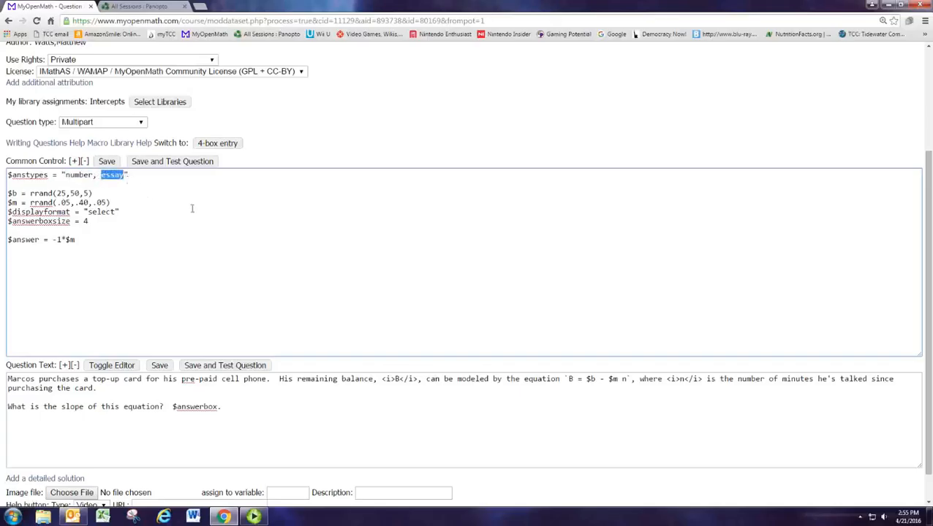
click(129, 176)
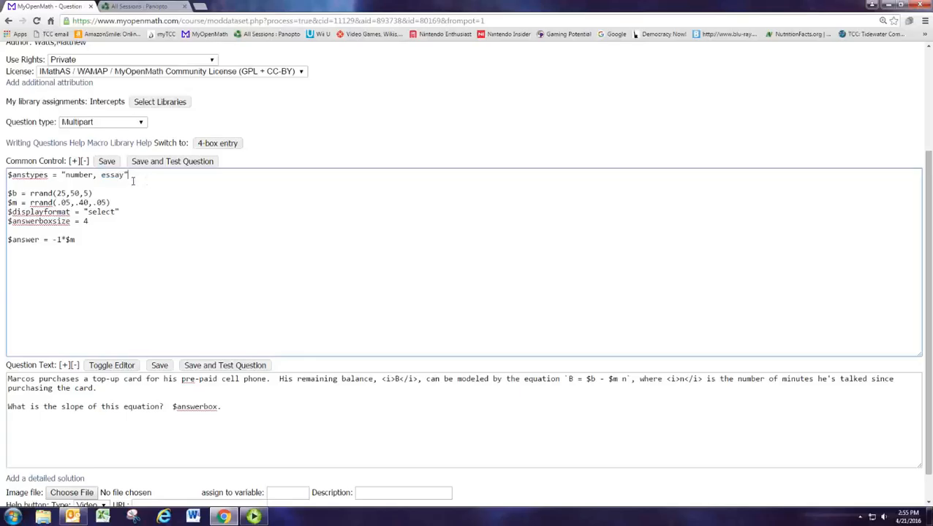
double_click(82, 175)
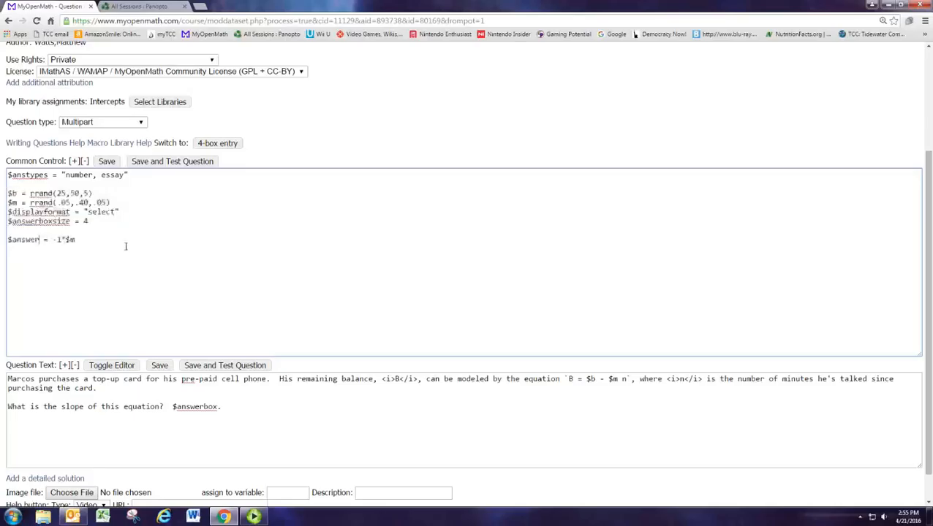
Step: Assign the slope formula to the first part only by changing $answer to $answer[0]
double_click(23, 240)
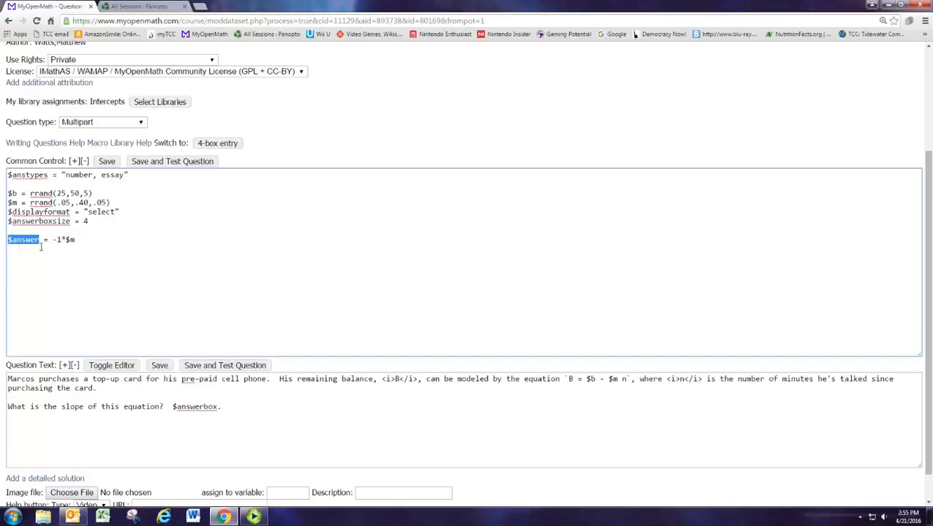
click(63, 253)
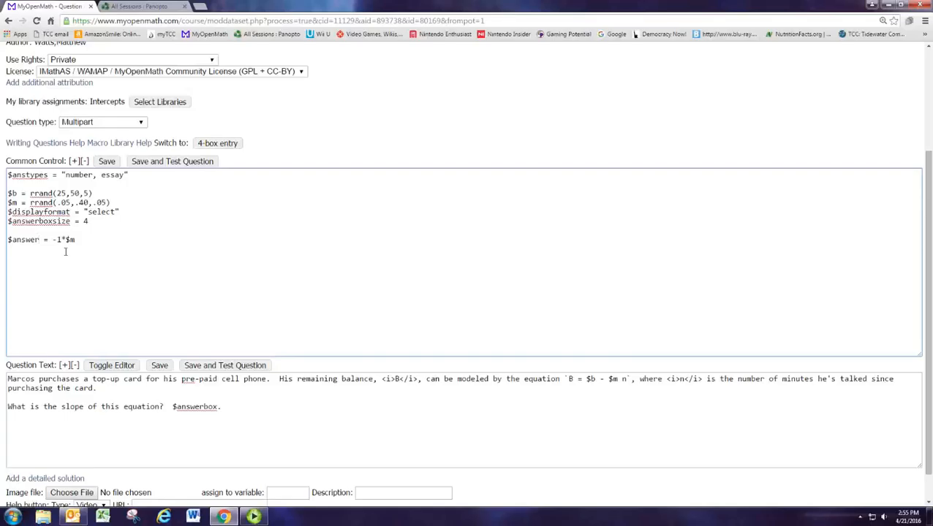
text([0)
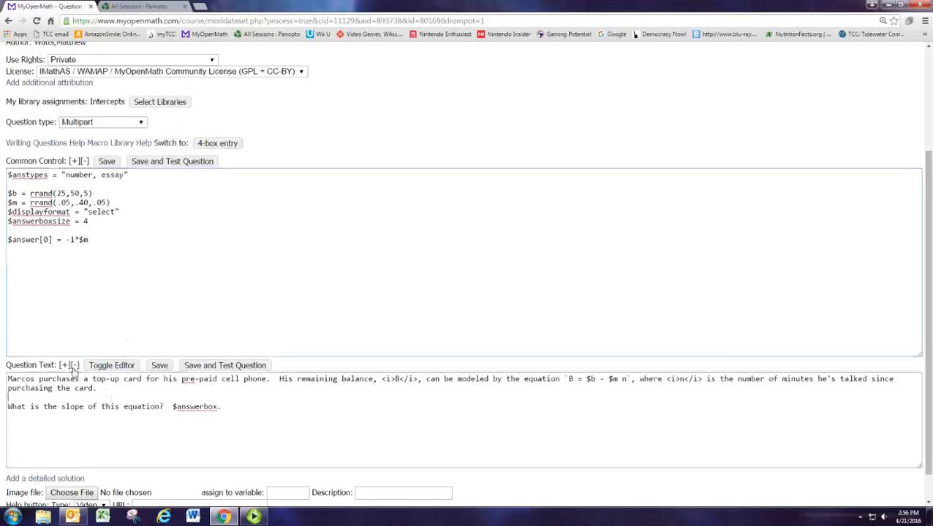
Step: Tie the slope prompt to the first box by changing $answerbox to $answerbox[0]
scroll(down, 3)
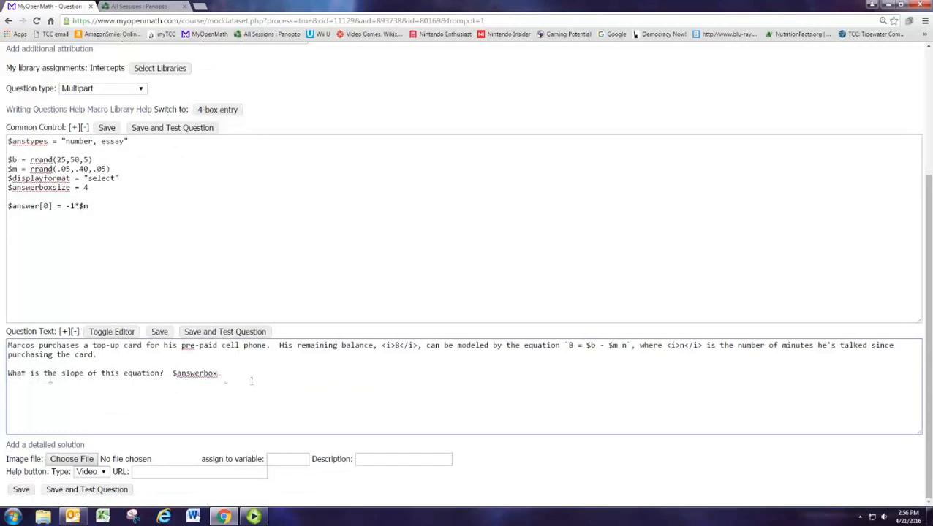
text([0])
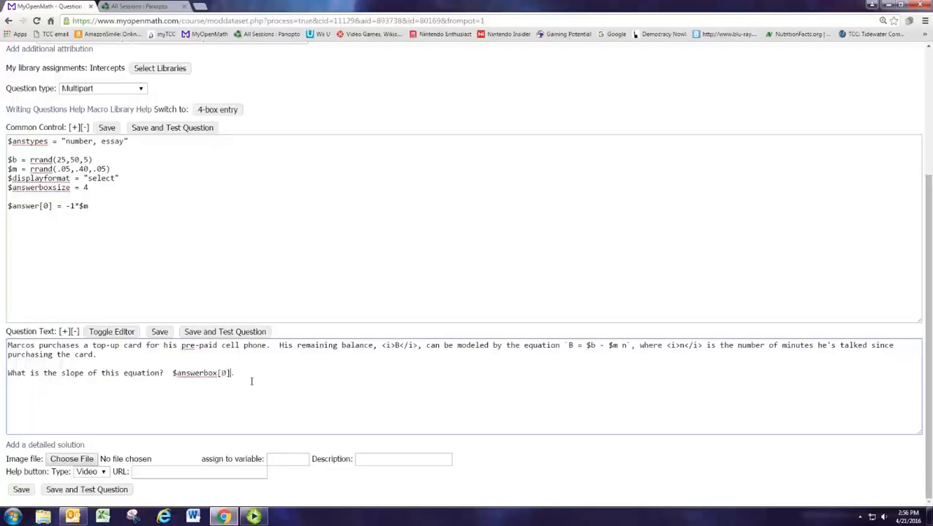
key(Enter)
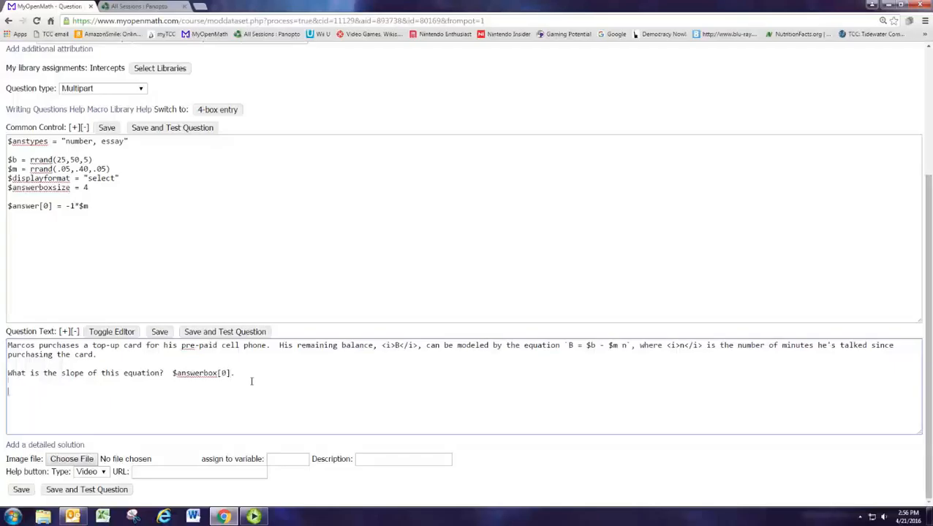
Step: Add a prompt to interpret the slope in a complete sentence, followed by $answerbox[1]
text(Interpret the s)
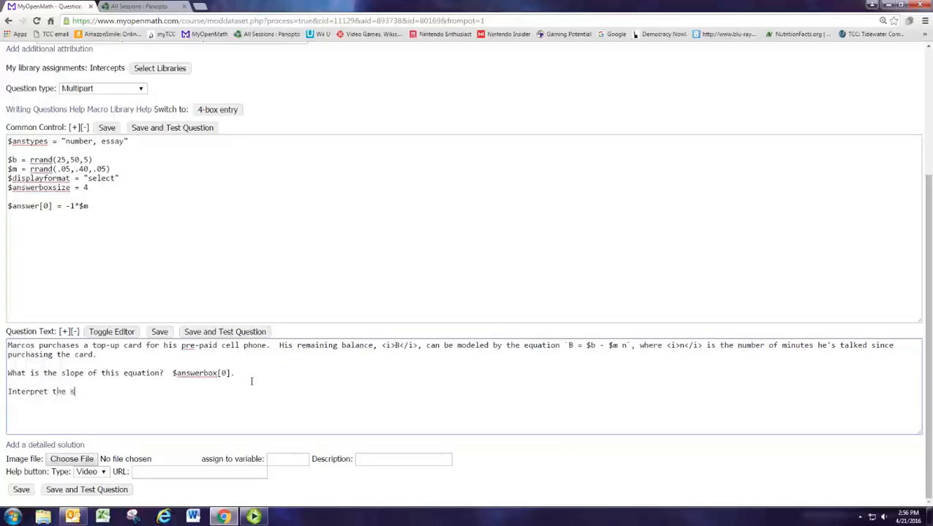
text(lope of this equation)
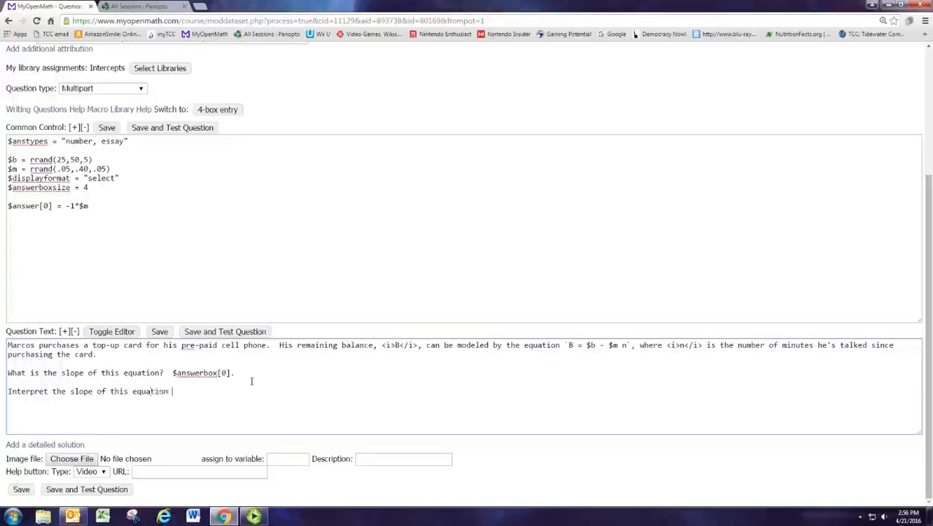
text(is a compl)
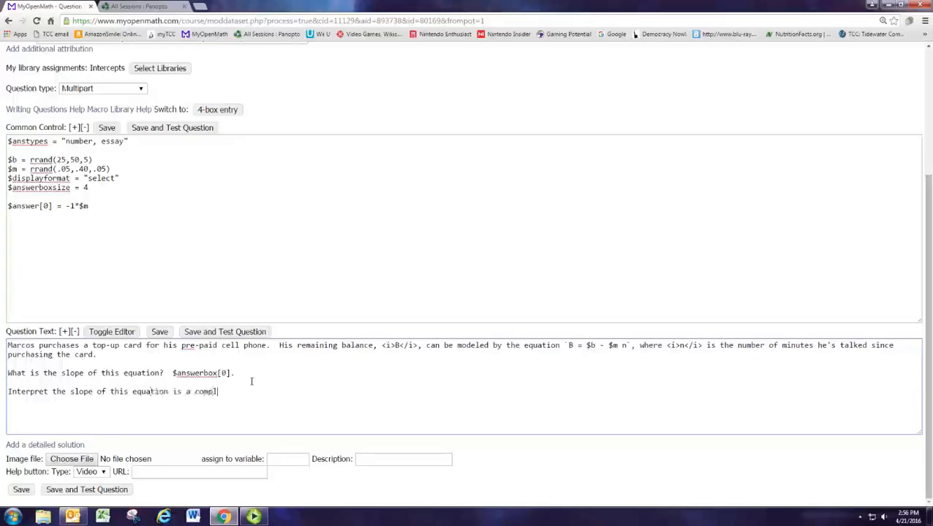
text(ete sentence)
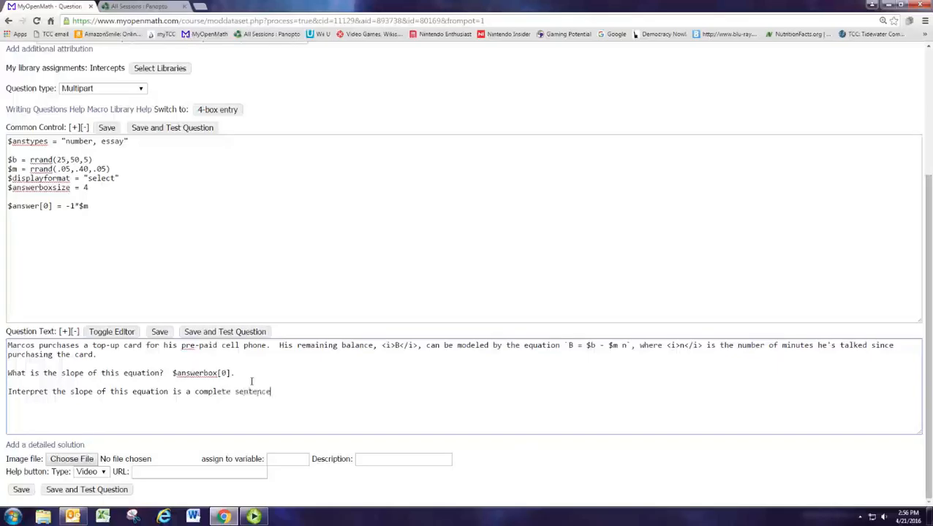
text(. <)
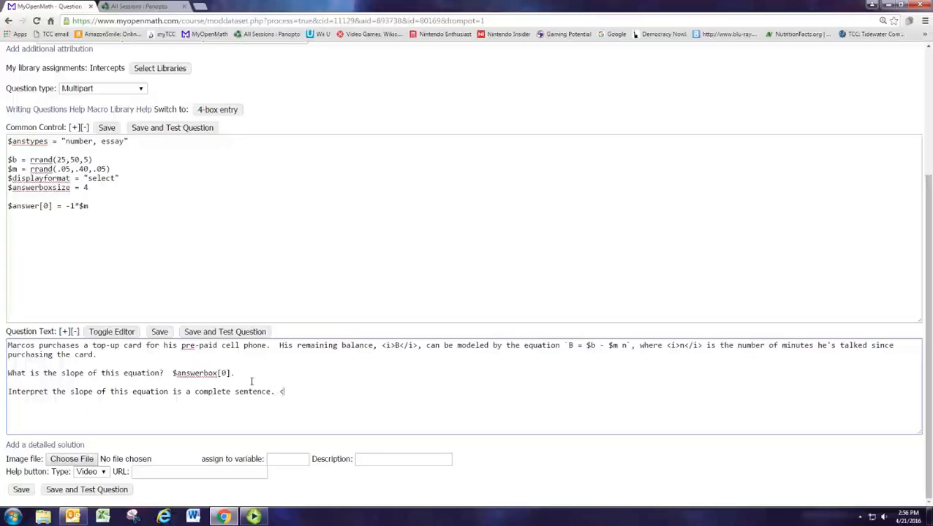
text(/p>)
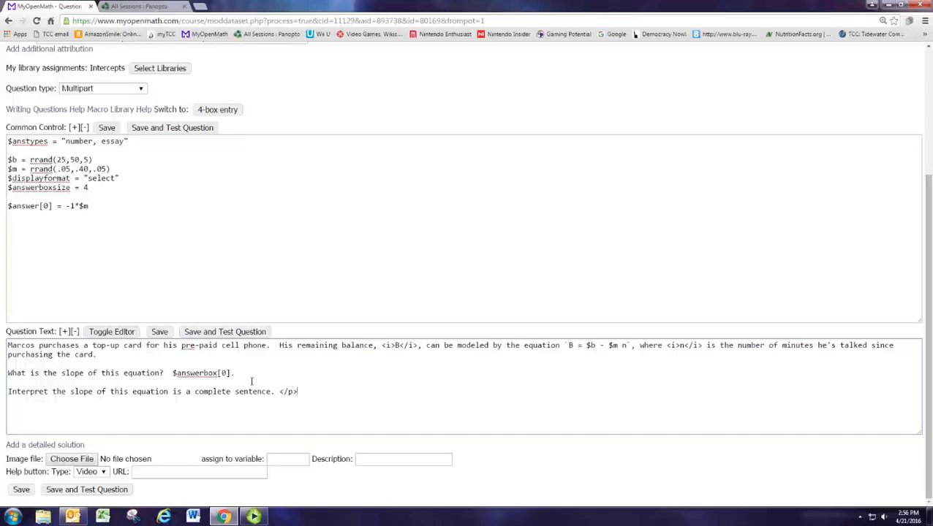
text($an)
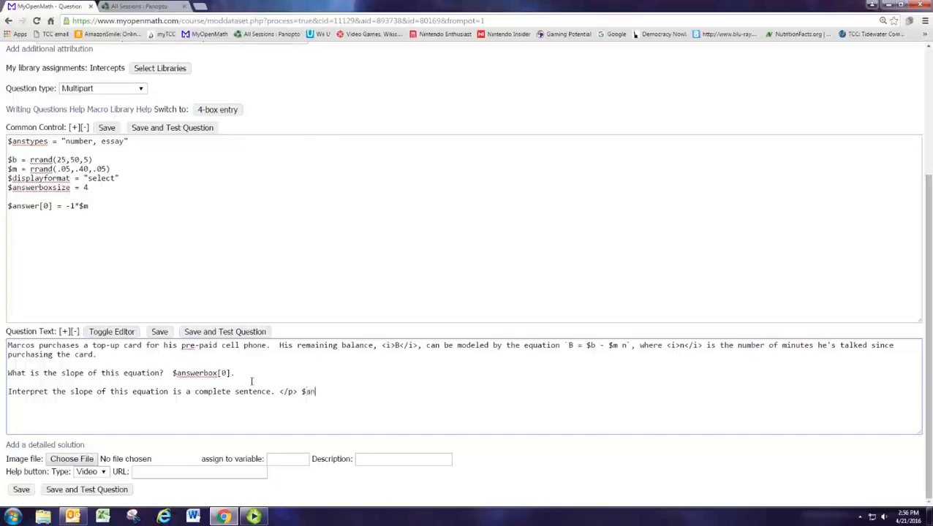
text(se)
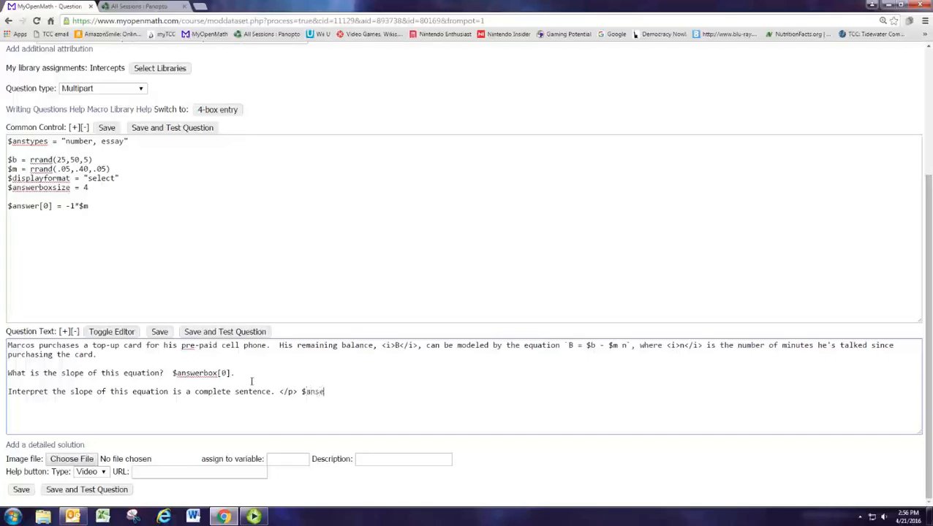
key(Backspace)
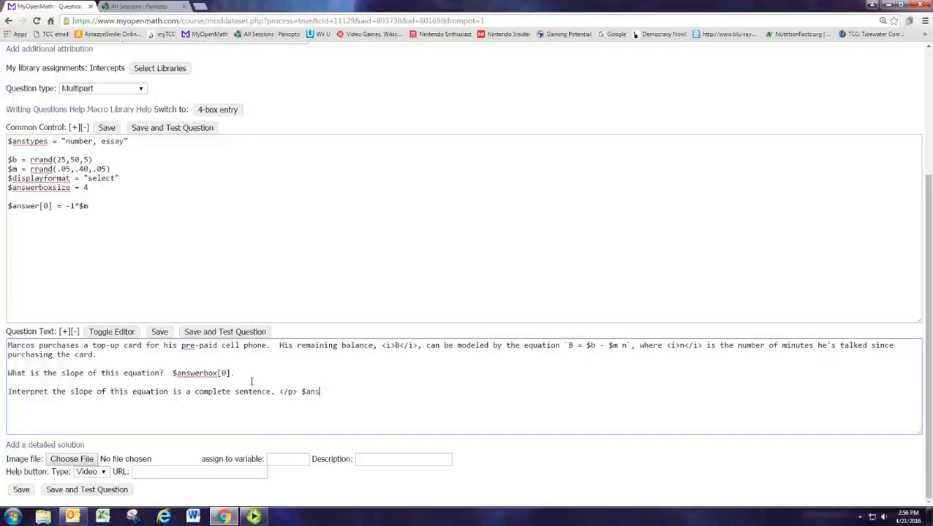
text(werbox[])
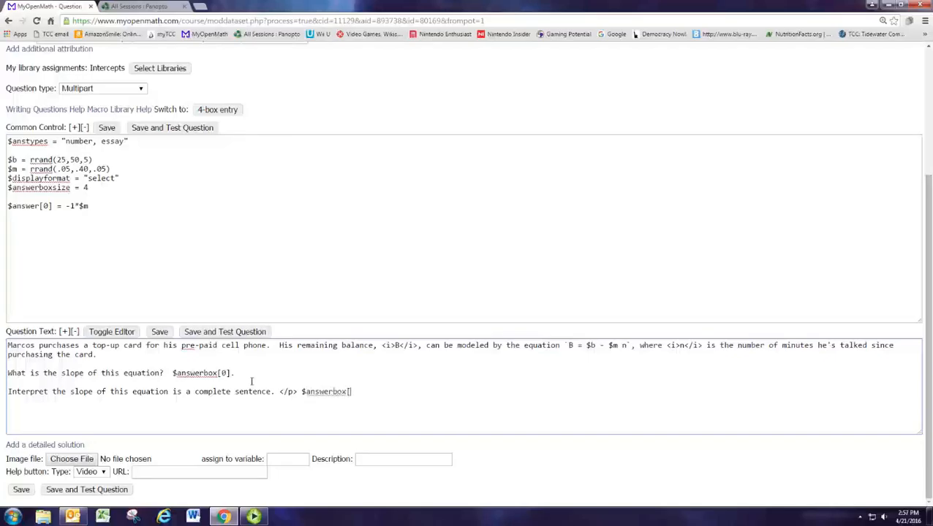
text(1].)
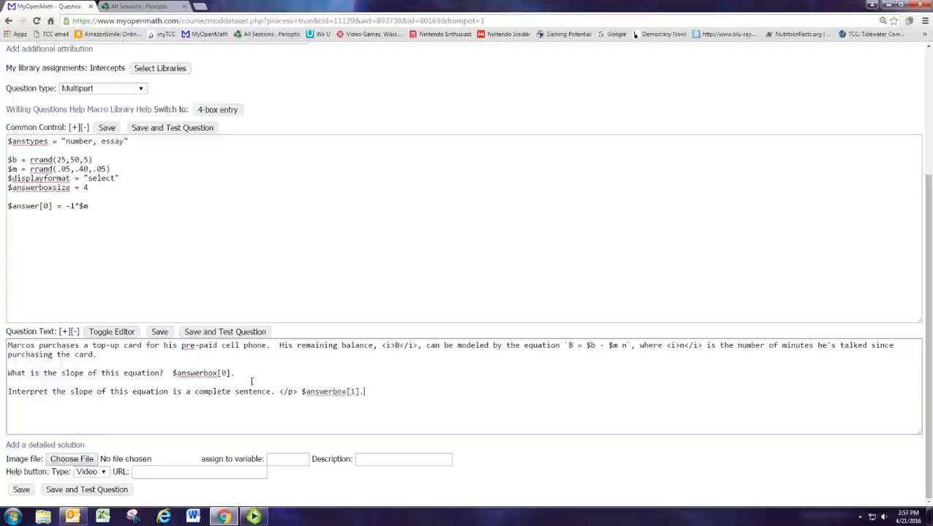
double_click(193, 372)
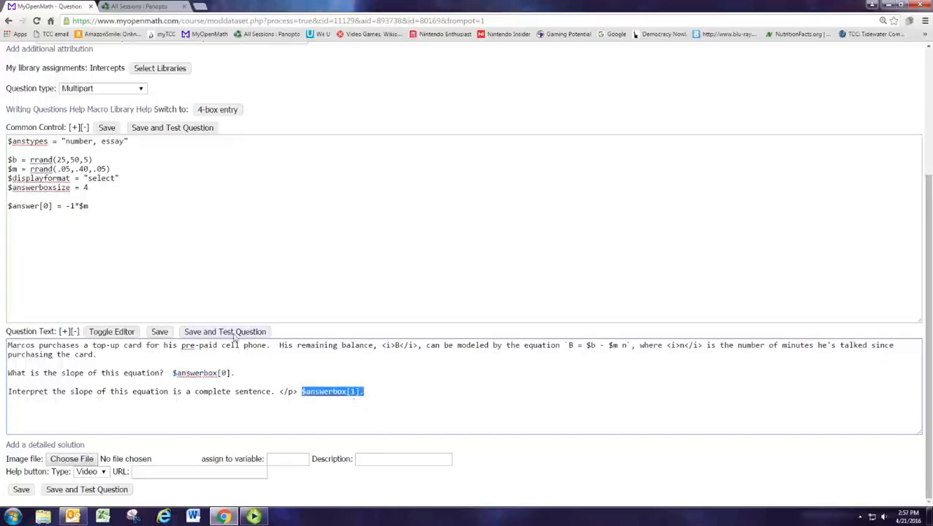
Step: Save and preview the multipart question: slope answer -0.2, interpretation only a plain text box
click(225, 332)
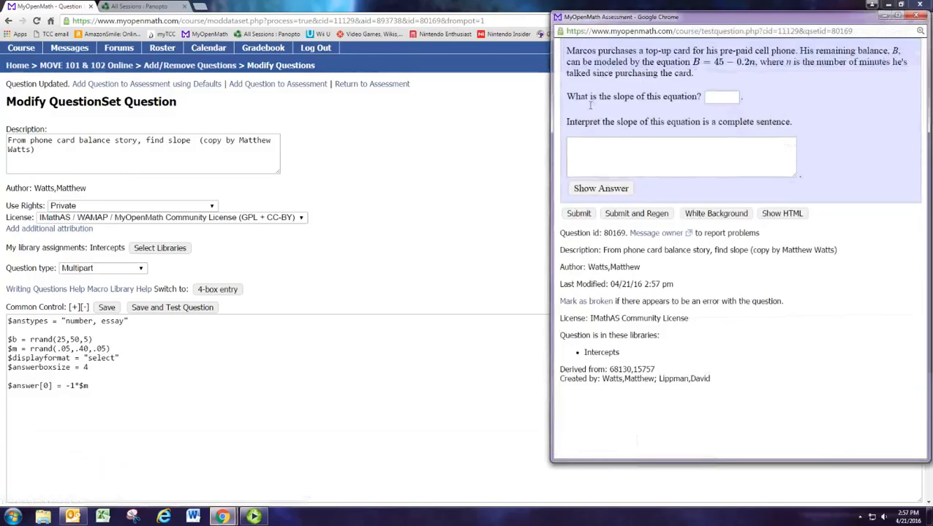
triple_click(679, 121)
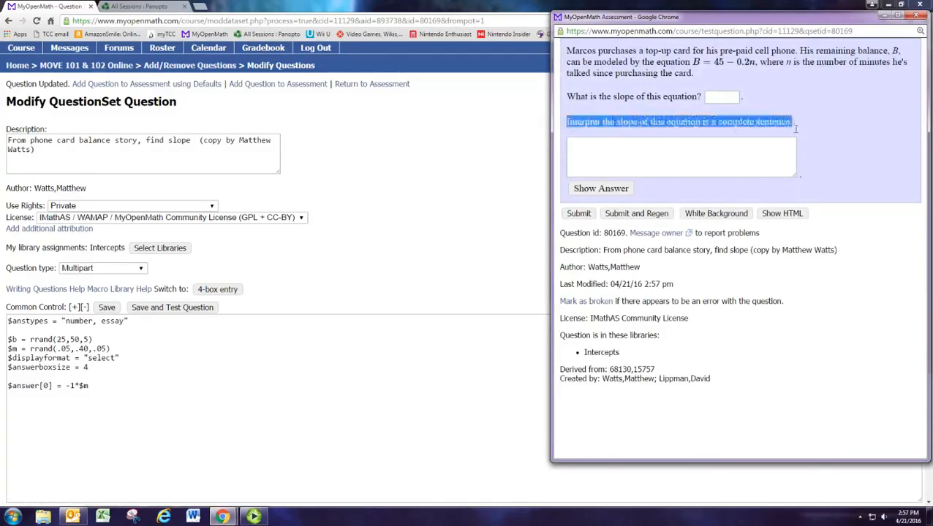
click(661, 158)
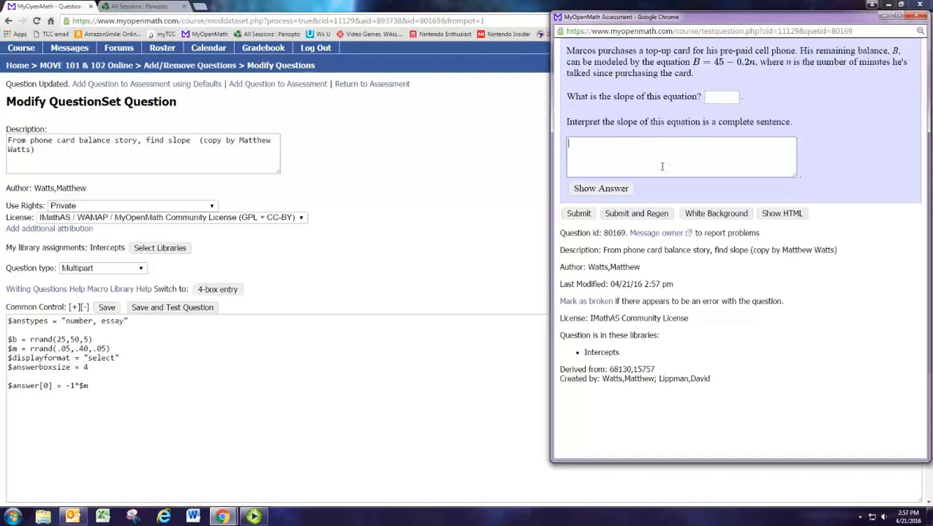
click(599, 187)
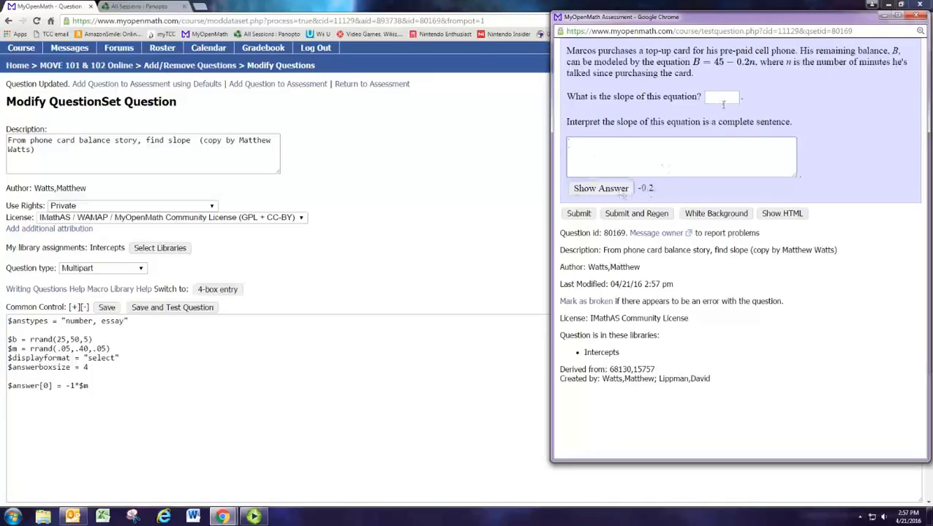
click(724, 96)
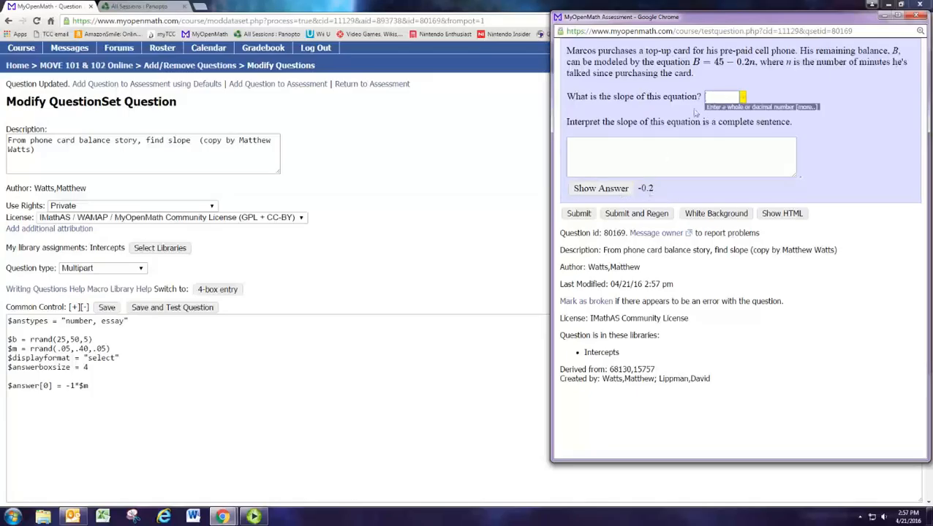
click(655, 158)
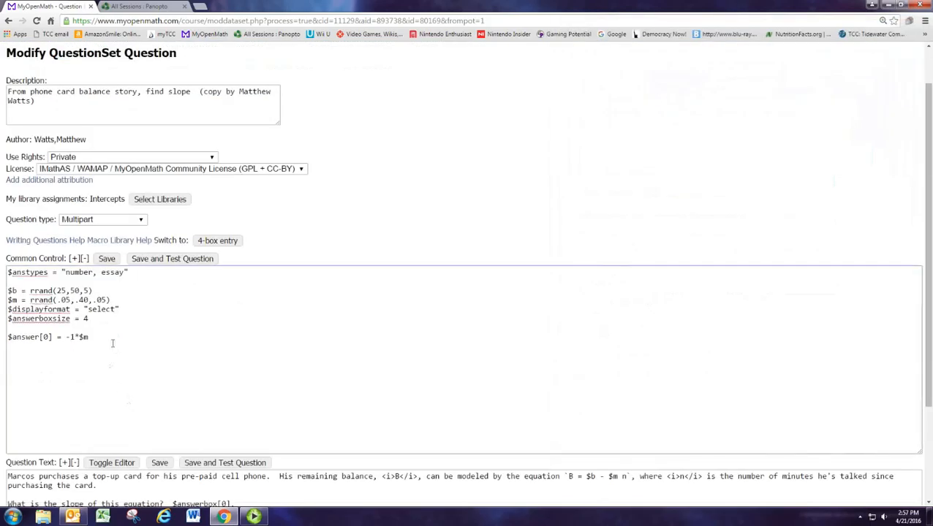
Step: Add $displayformat[1] = "editor" so the essay part uses a rich-text editor
text($displa)
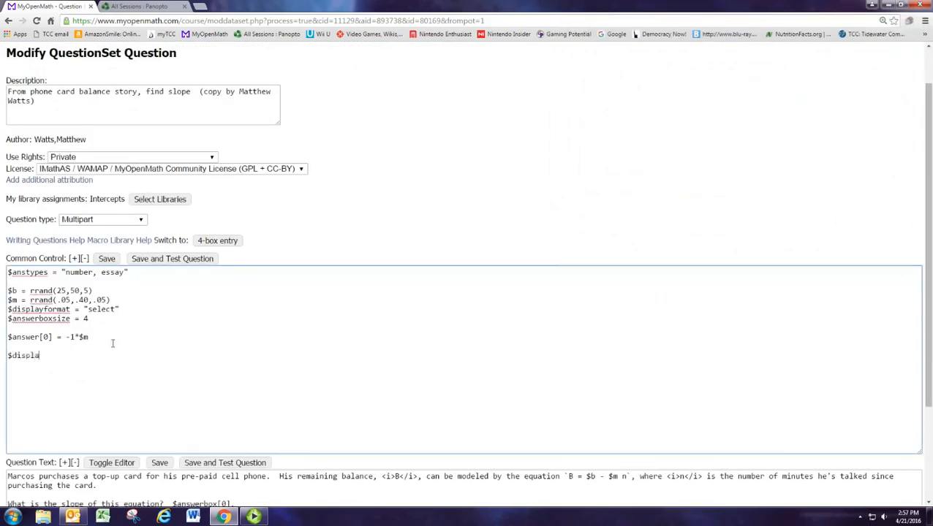
text(yformat)
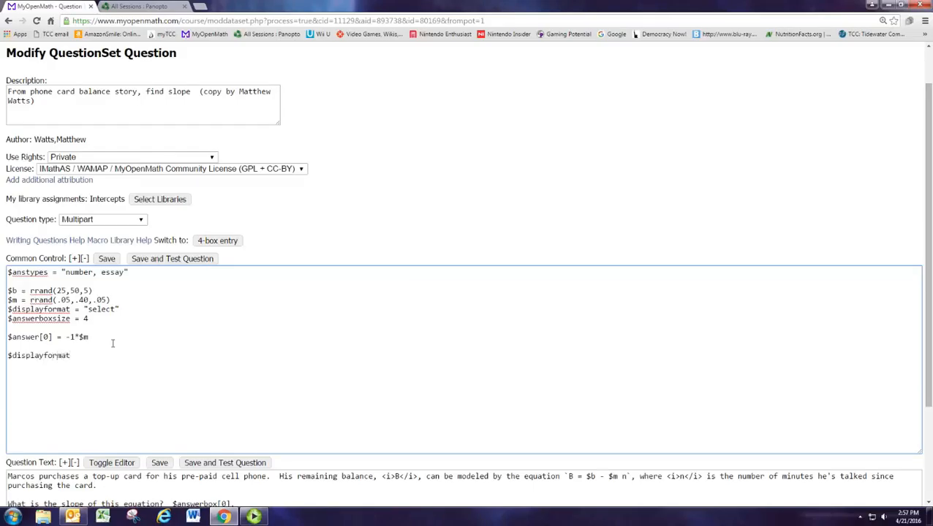
text([1])
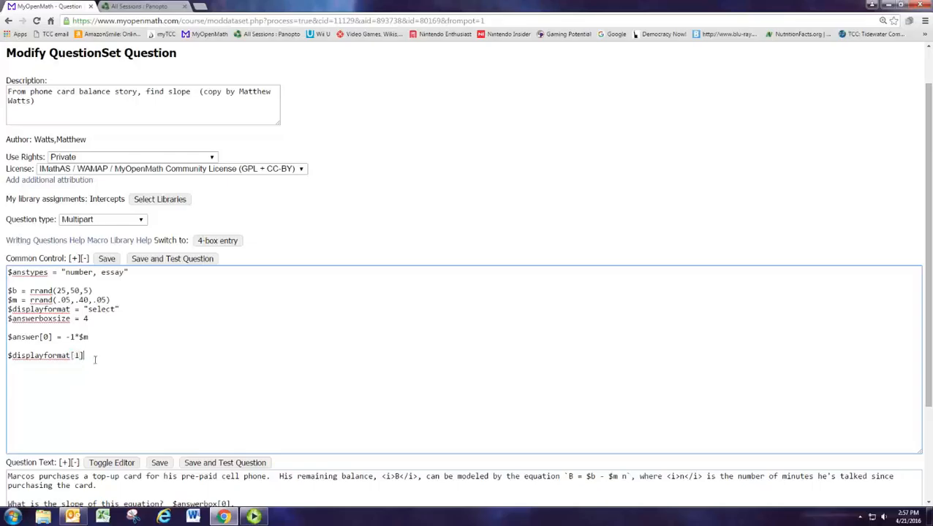
text(=)
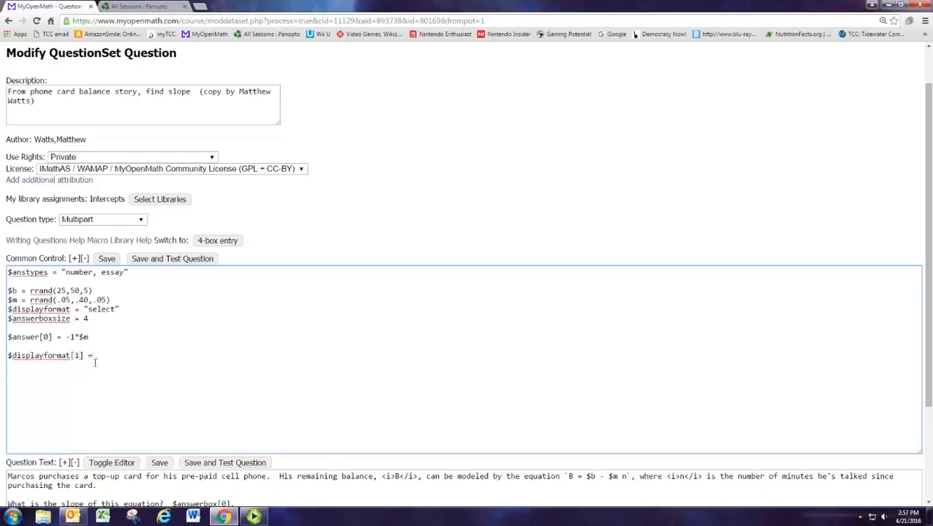
text("editor)
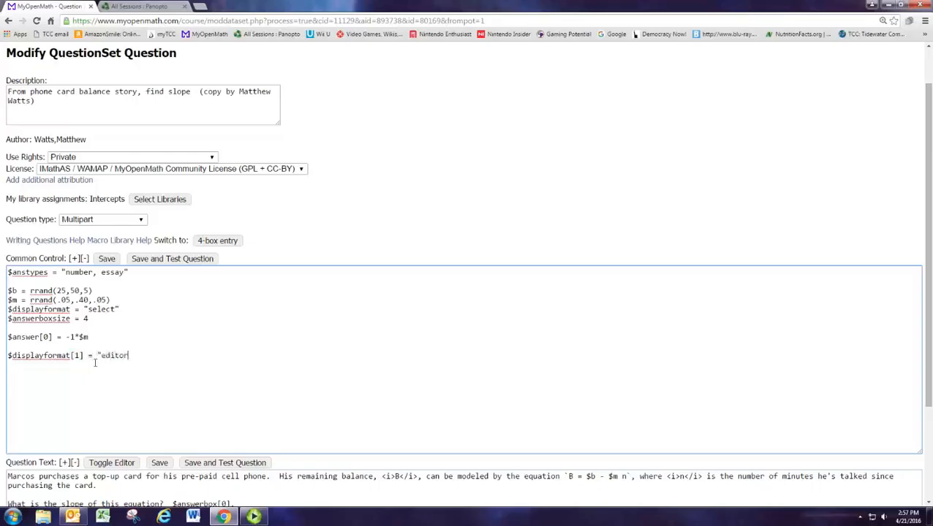
text(")
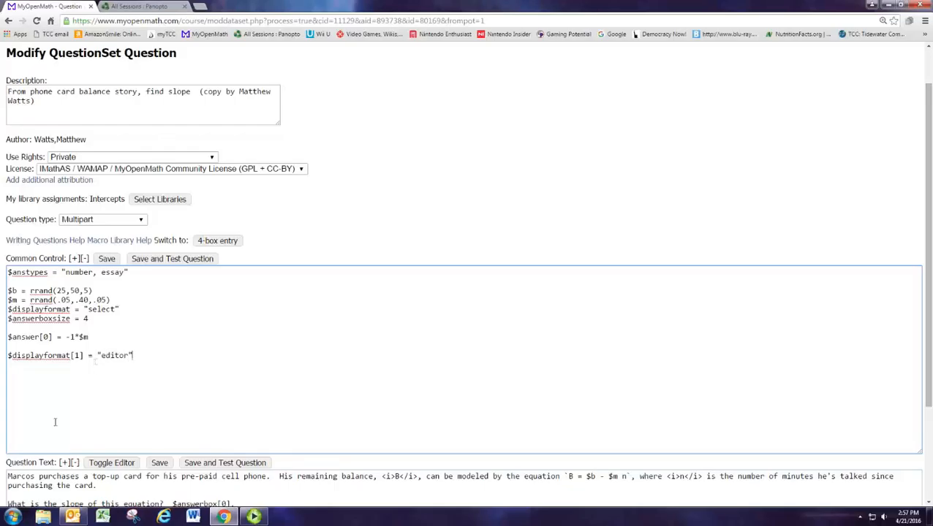
click(173, 258)
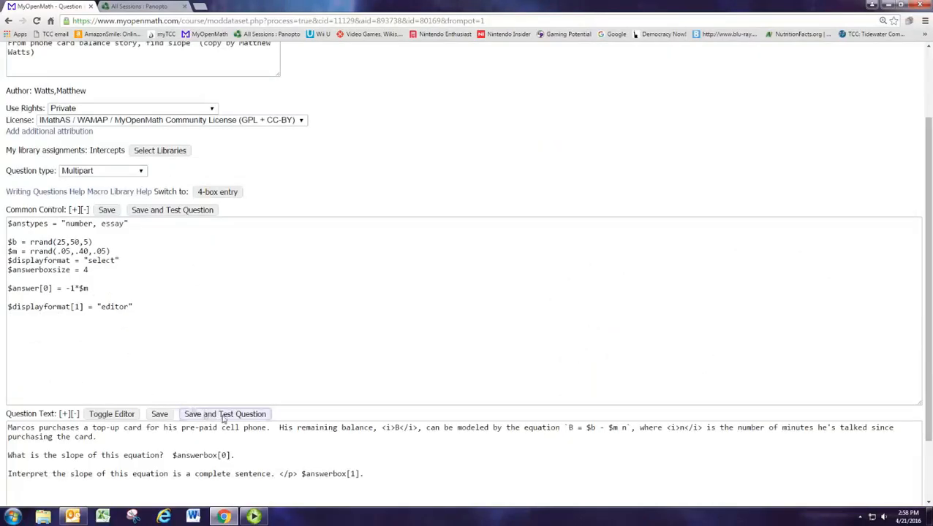
Step: Save and test again, find the essay box still plain text, and return to the $displayformat line
click(225, 413)
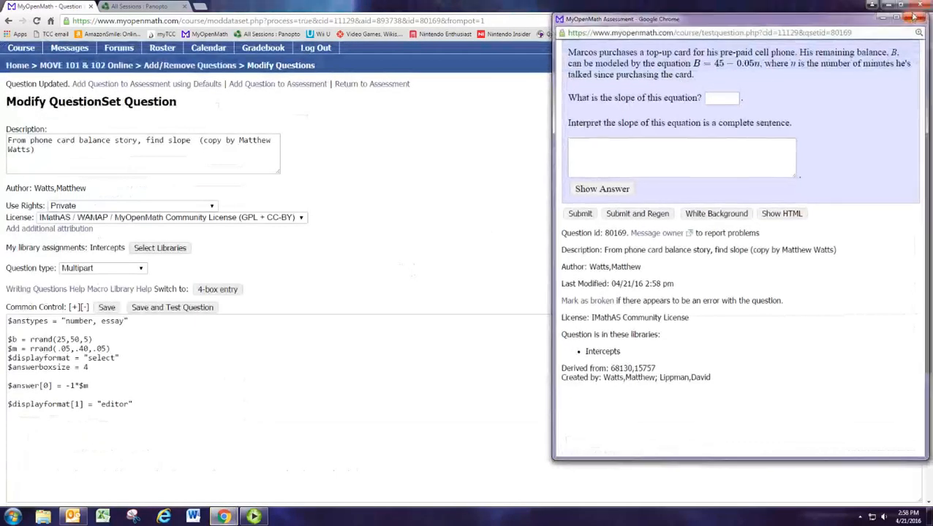
click(923, 9)
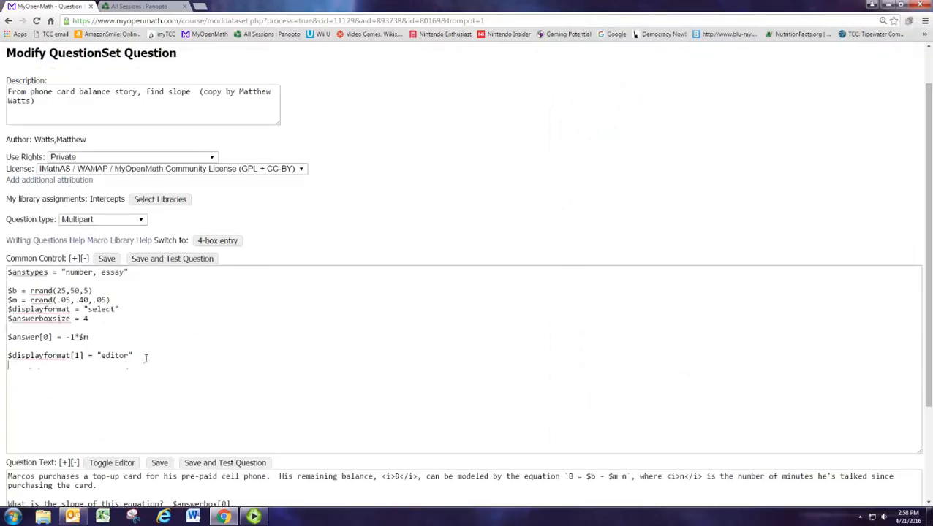
click(147, 357)
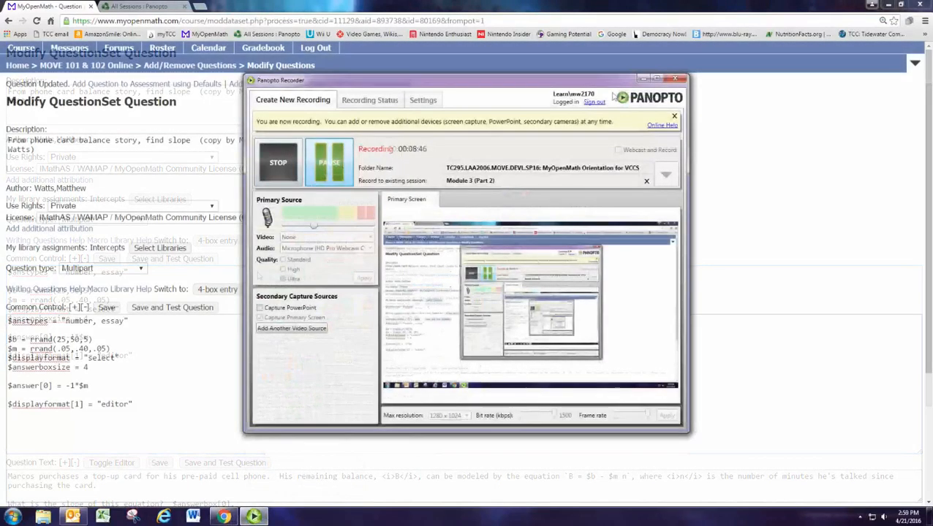
click(675, 79)
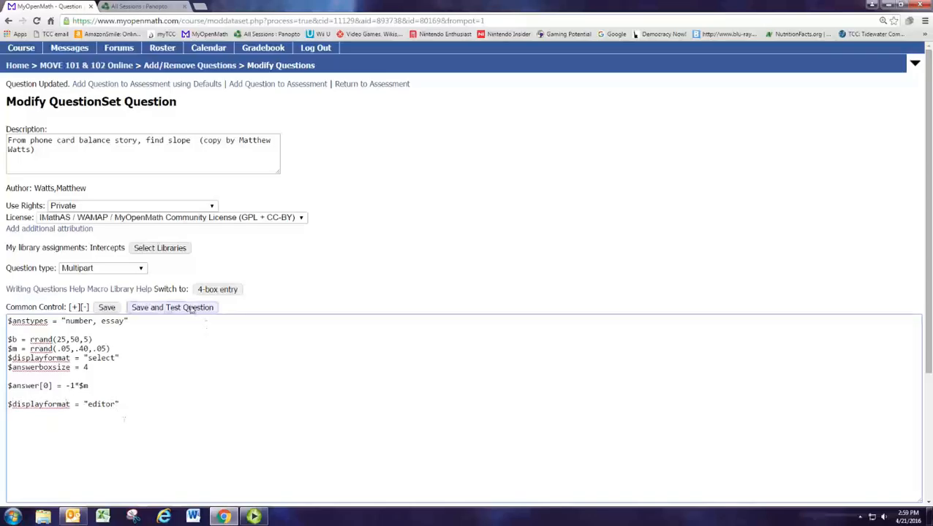
Step: Save the code with $displayformat = "editor" and check the preview shows a rich-text box
click(172, 307)
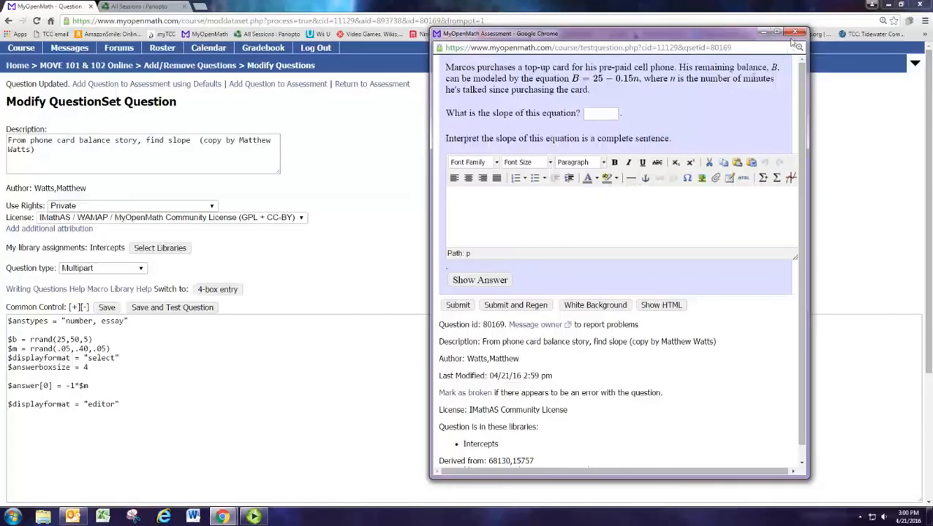
click(794, 30)
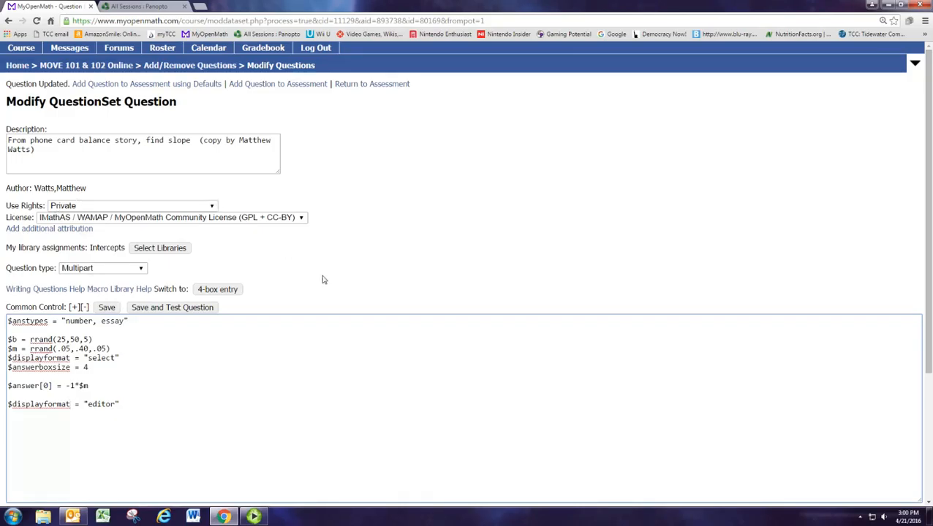
mouse_move(3, 412)
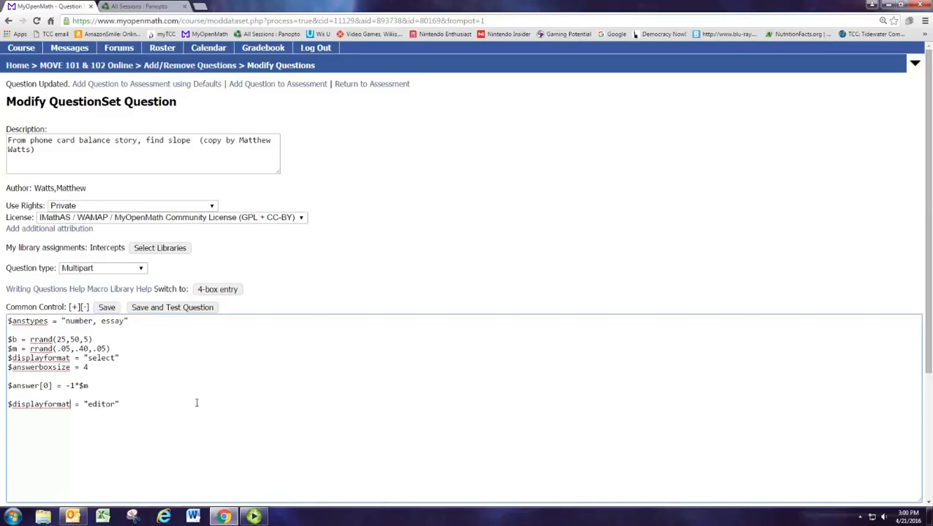
Step: Scroll the editor down toward the Save and Return to Assessment controls
scroll(down, 3)
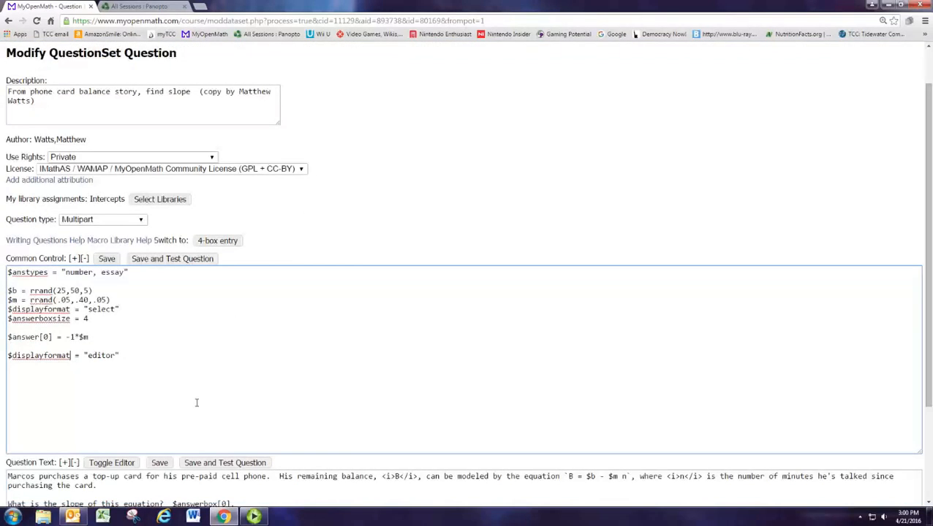
mouse_move(196, 404)
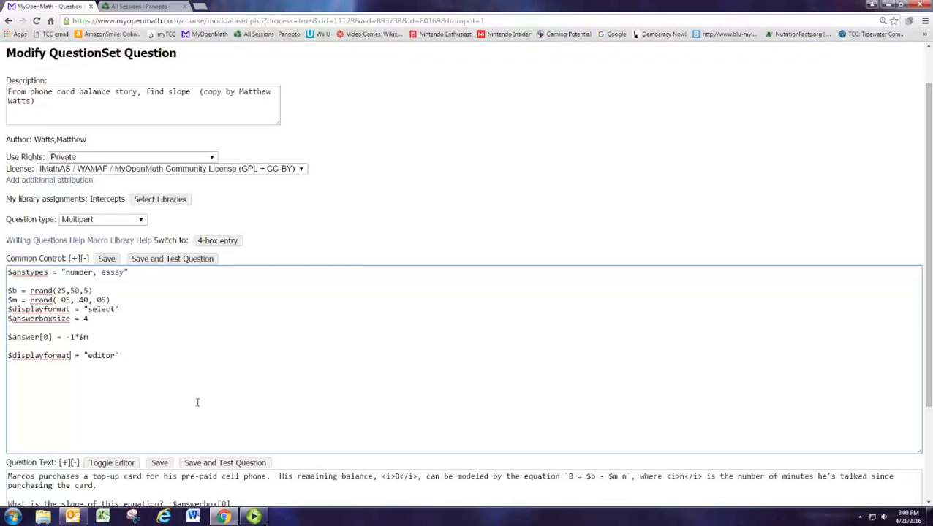
scroll(down, 3)
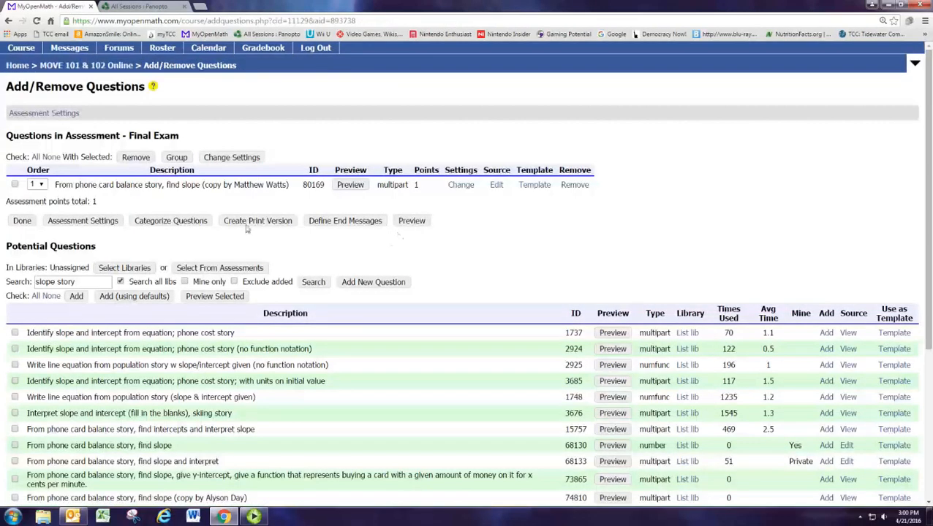
click(350, 185)
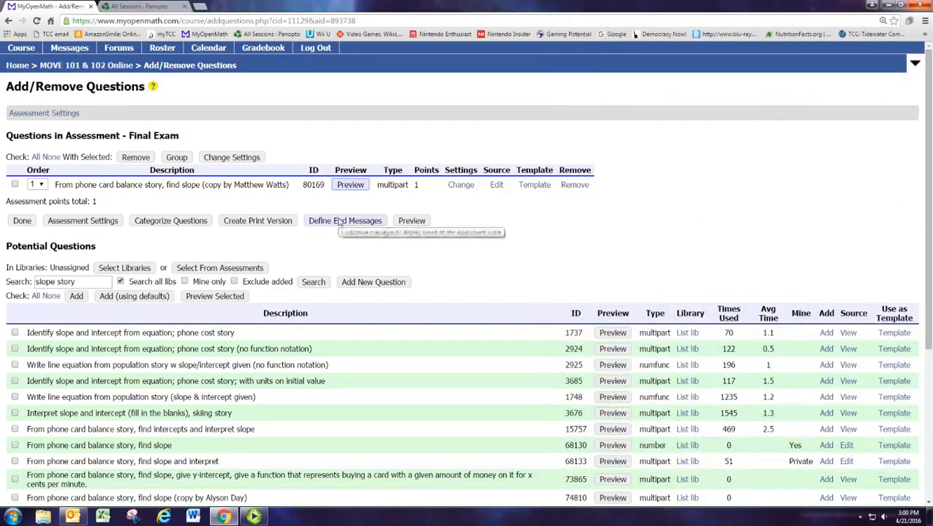
mouse_move(348, 139)
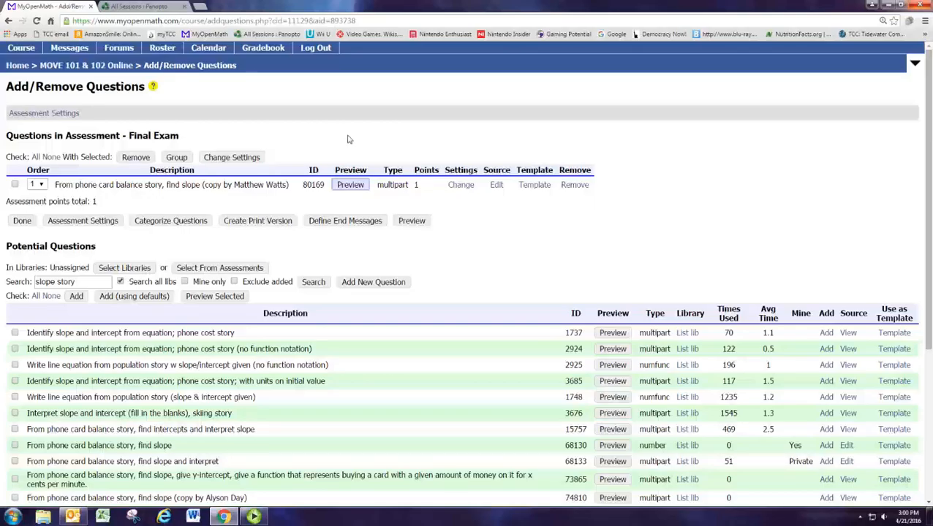
mouse_move(345, 132)
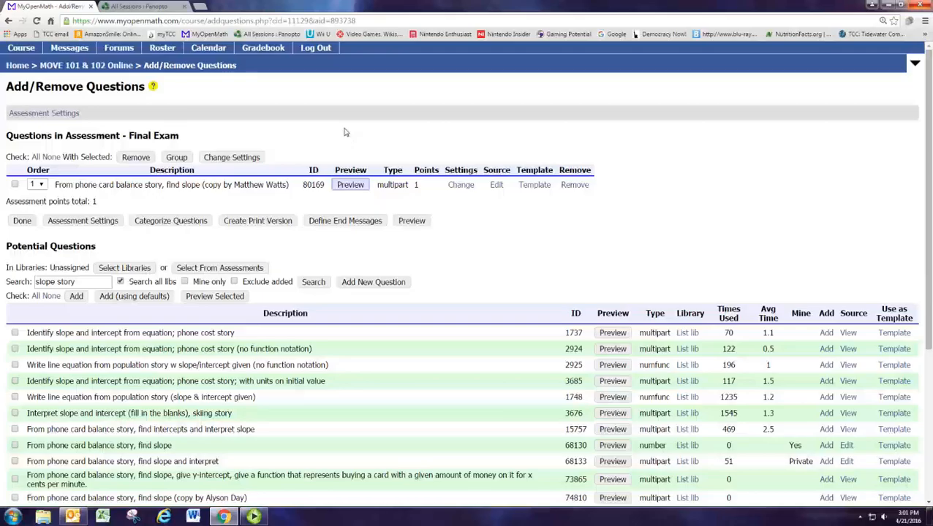
mouse_move(389, 126)
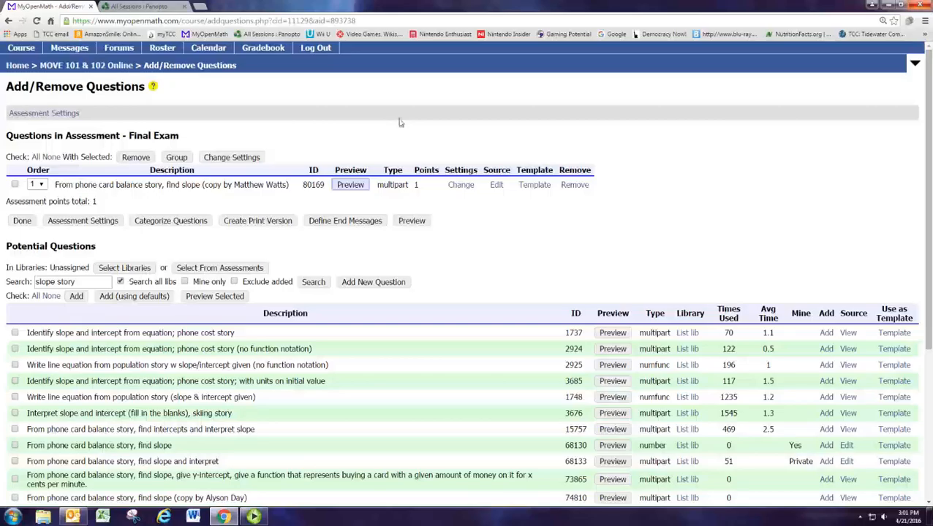
mouse_move(405, 120)
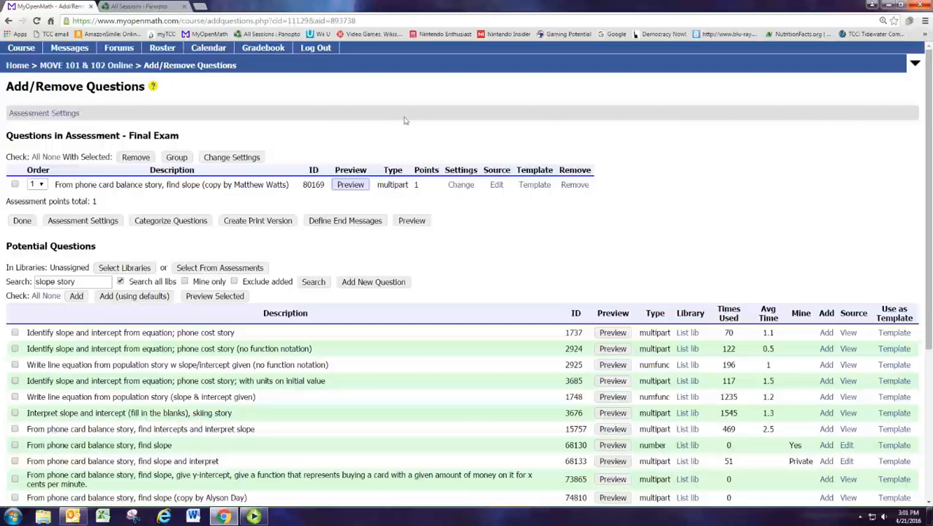